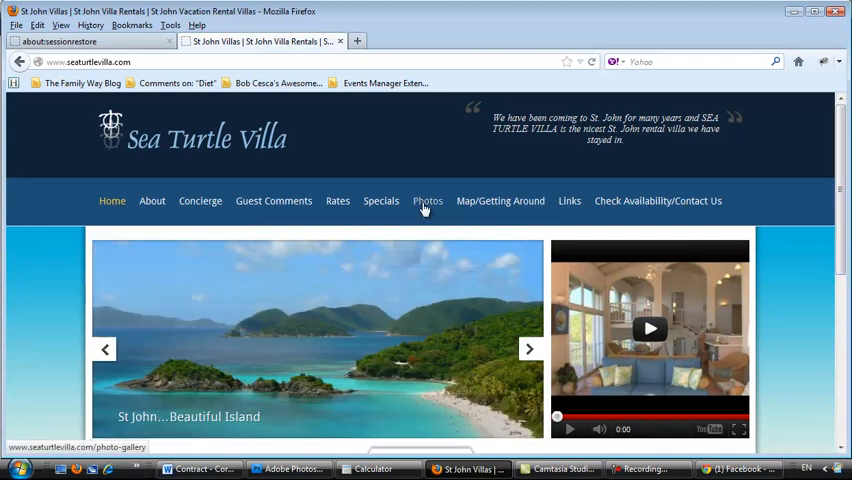
Go to the Photos page of the Sea Turtle Villa site and browse down the gallery.
{"action": "left_click", "coordinate": [428, 200]}
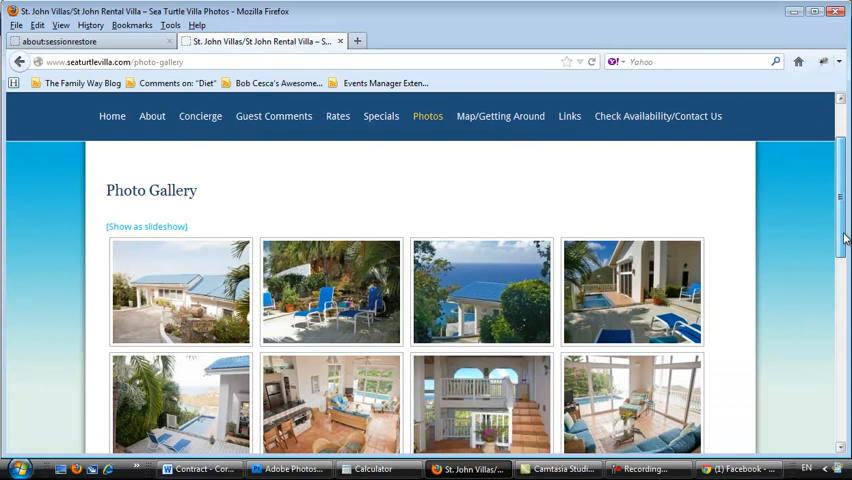
{"action": "scroll", "scroll_direction": "down", "scroll_amount": 3}
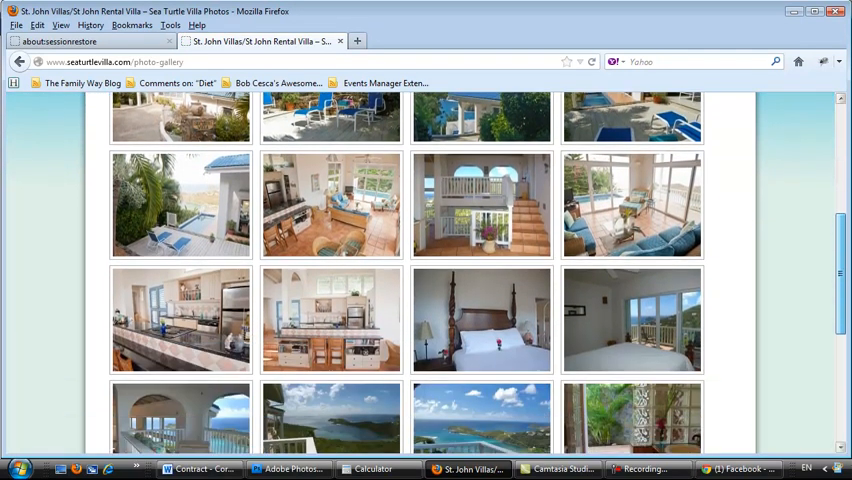
{"action": "scroll", "scroll_direction": "down", "scroll_amount": 3}
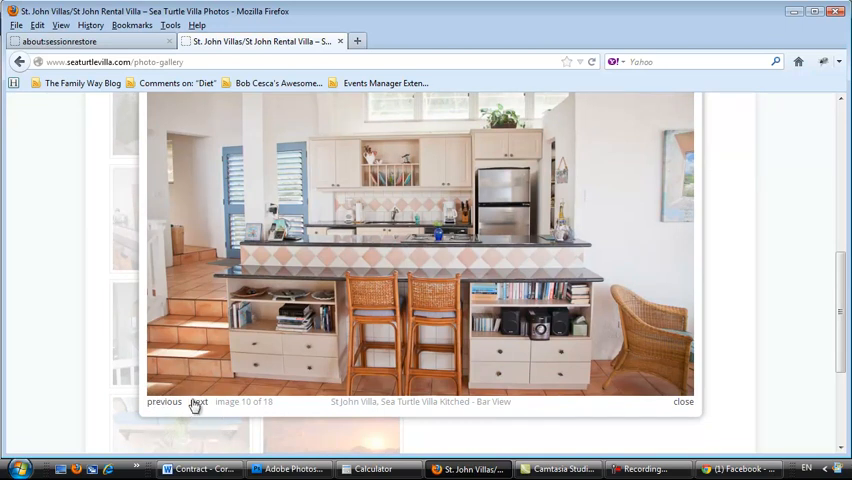
View villa photos enlarged in the lightbox, including the balcony sea view, then close it.
{"action": "left_click", "coordinate": [198, 400]}
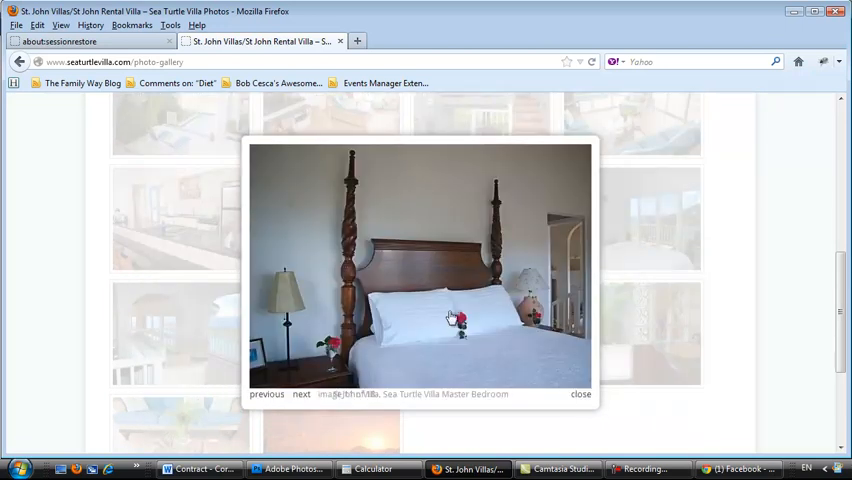
{"action": "left_click", "coordinate": [580, 392]}
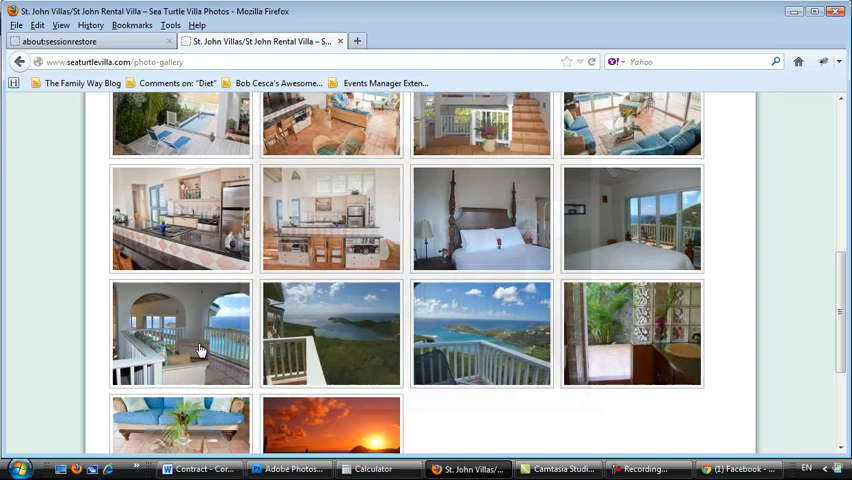
{"action": "left_click", "coordinate": [180, 332]}
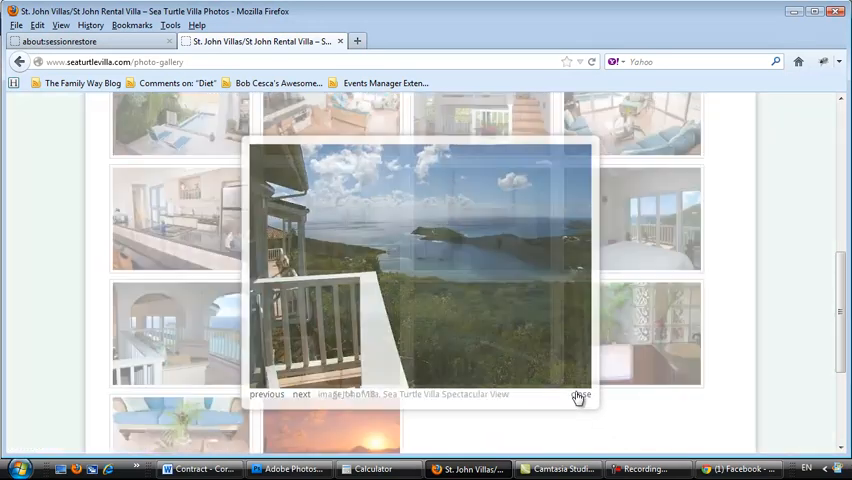
{"action": "left_click", "coordinate": [580, 394]}
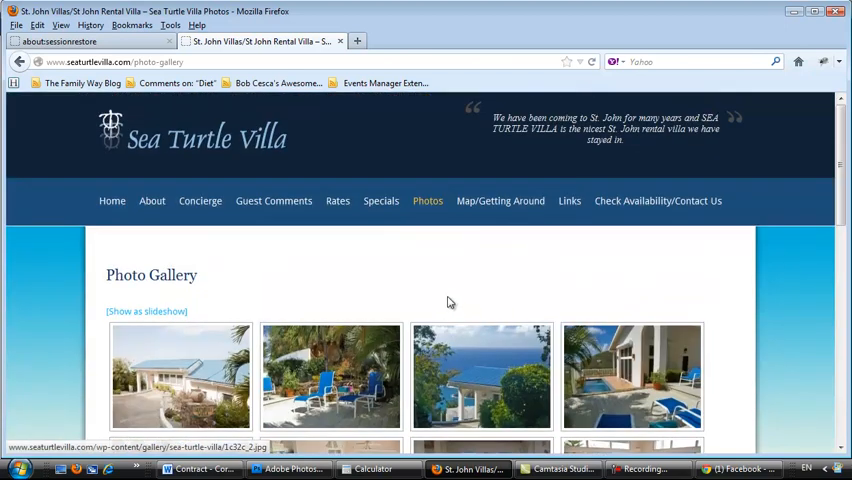
Load the site's wp-admin address and log in with the admin account.
{"action": "scroll", "scroll_direction": "down", "scroll_amount": 3}
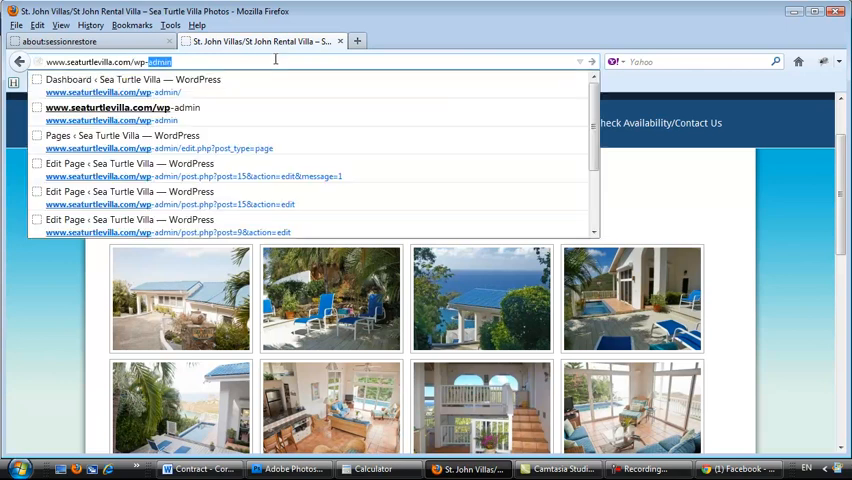
{"action": "key", "text": "Return"}
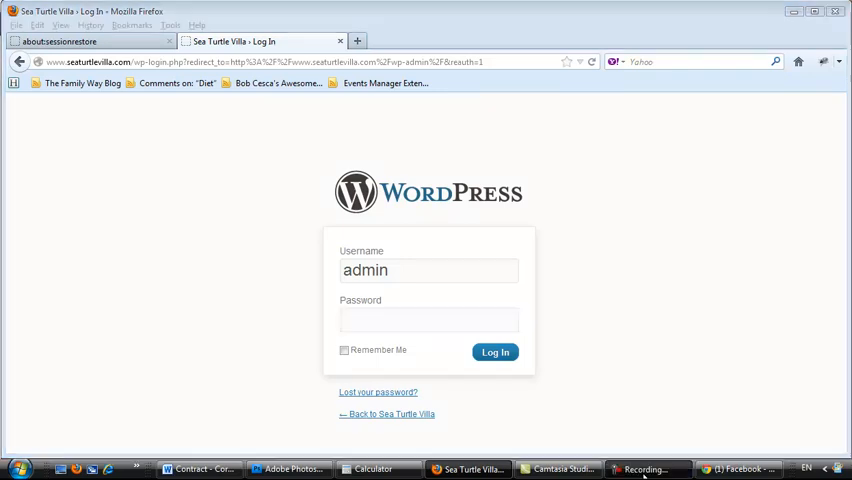
{"action": "left_click", "coordinate": [496, 352]}
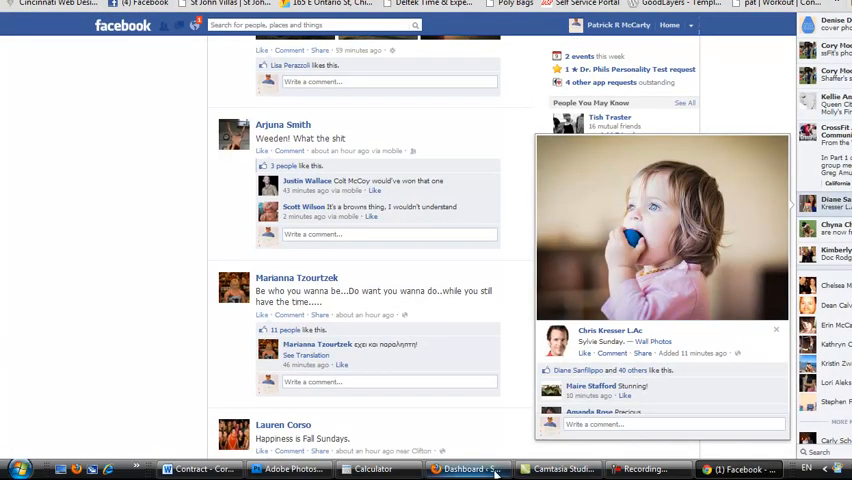
From the dashboard sidebar, go to Gallery > Add Gallery / Images.
{"action": "left_click", "coordinate": [468, 468]}
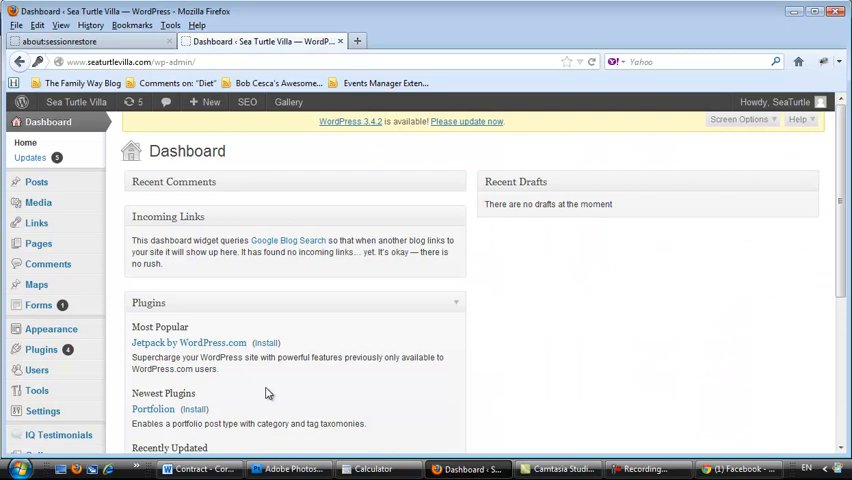
{"action": "scroll", "scroll_direction": "down", "scroll_amount": 3}
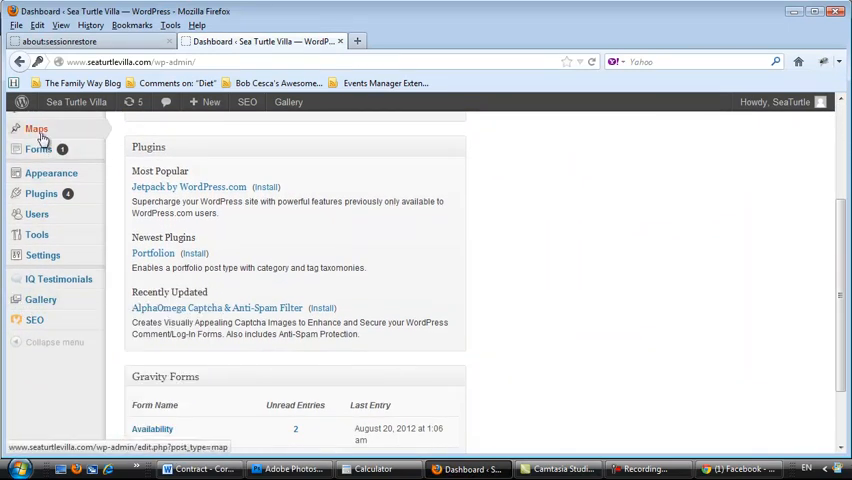
{"action": "left_click", "coordinate": [40, 300]}
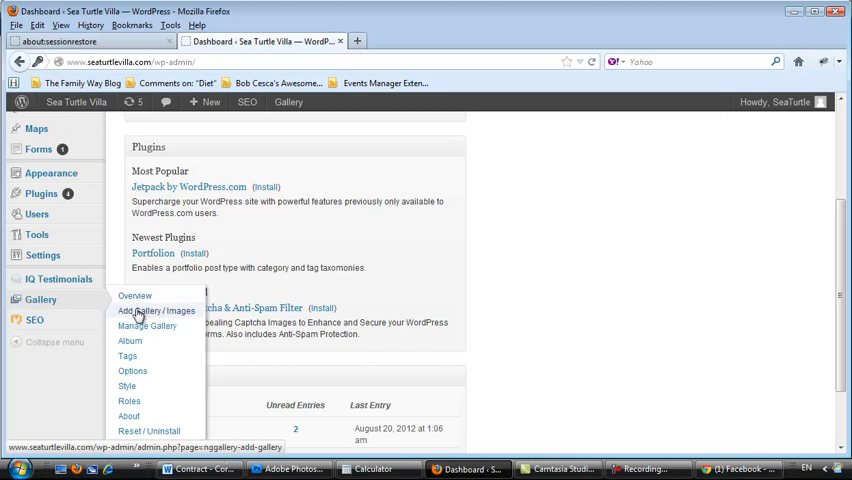
{"action": "left_click", "coordinate": [156, 312]}
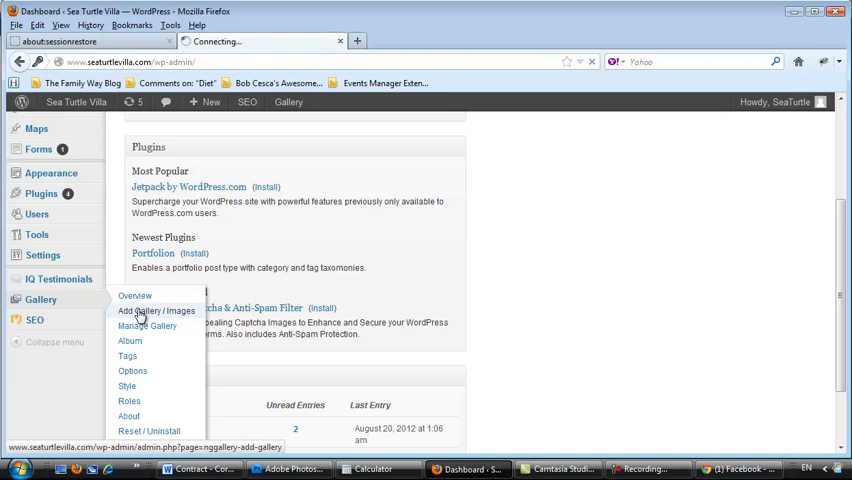
Choose 1 - Sea Turtle Villa as the upload gallery and bring up Select Files.
{"action": "left_click", "coordinate": [148, 312]}
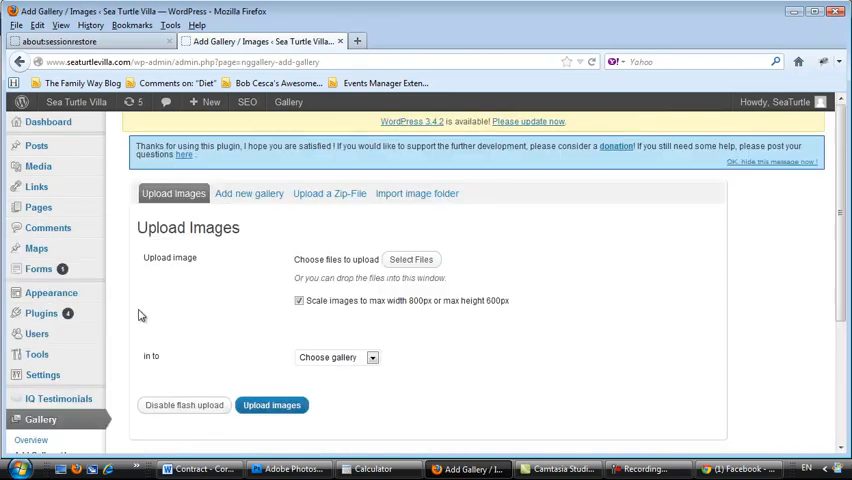
{"action": "mouse_move", "coordinate": [424, 356]}
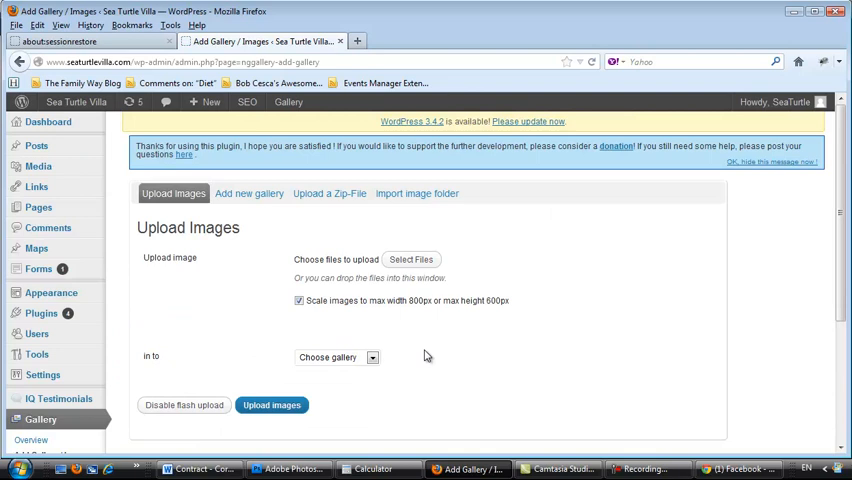
{"action": "mouse_move", "coordinate": [604, 270]}
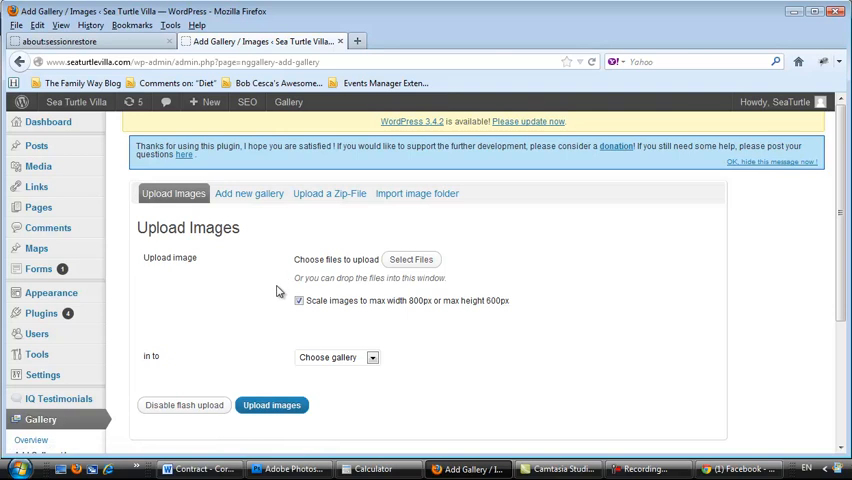
{"action": "mouse_move", "coordinate": [378, 362]}
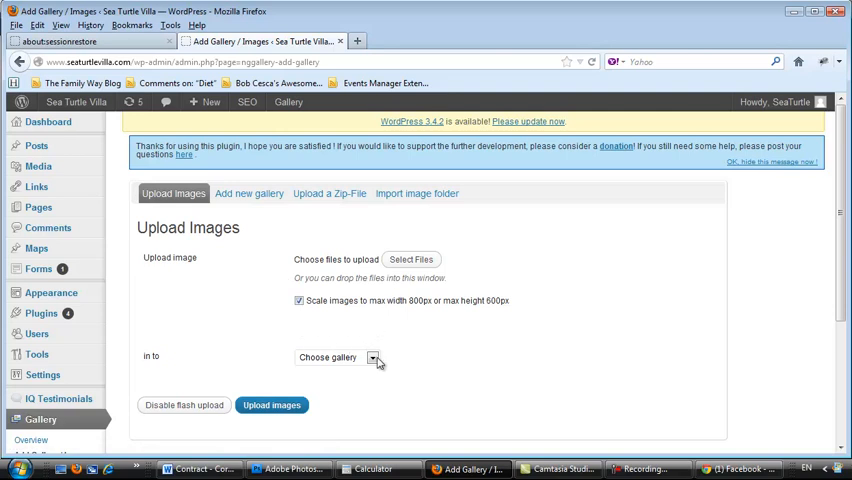
{"action": "left_click", "coordinate": [372, 356]}
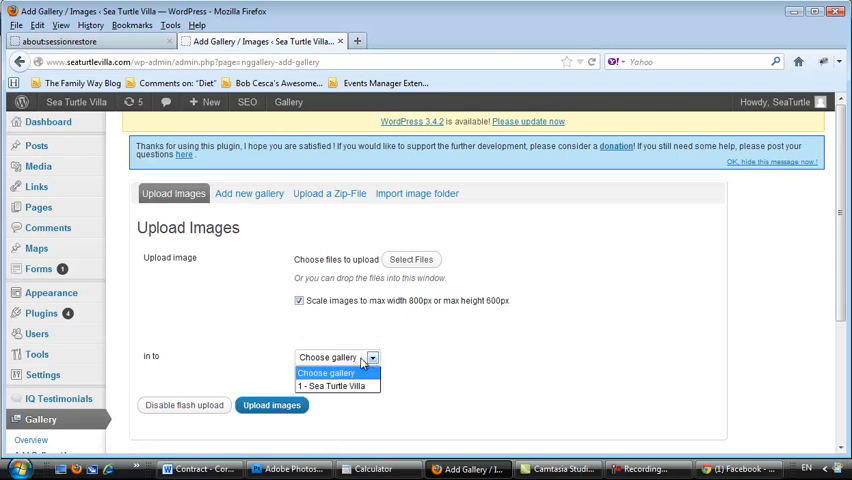
{"action": "left_click", "coordinate": [336, 384]}
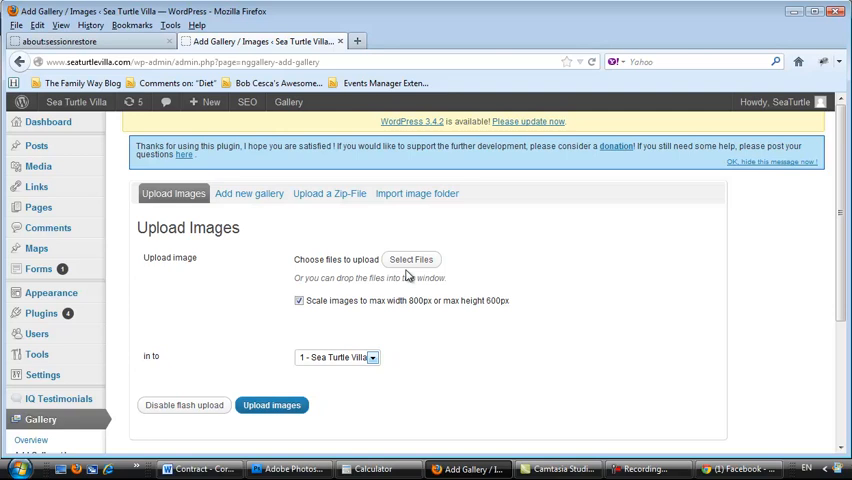
{"action": "left_click", "coordinate": [412, 260]}
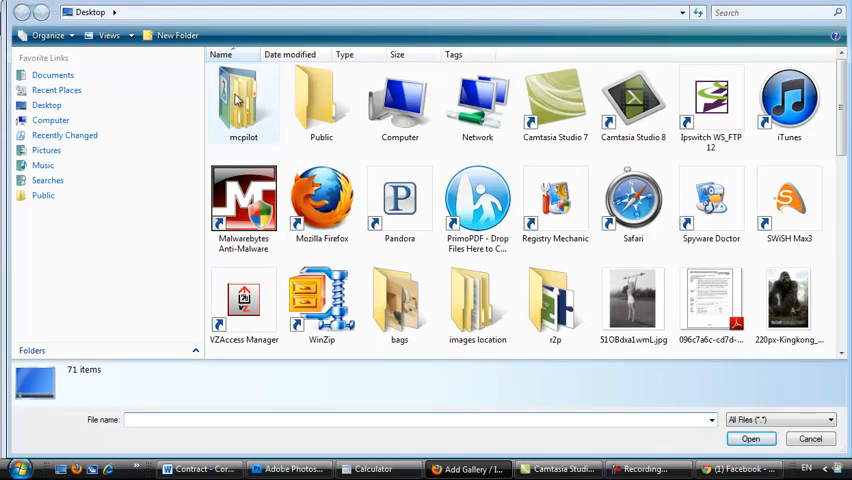
Navigate the Open dialog through mcpilot > Documents > My Websites into Sea Turtle Villa New.
{"action": "left_click", "coordinate": [244, 100]}
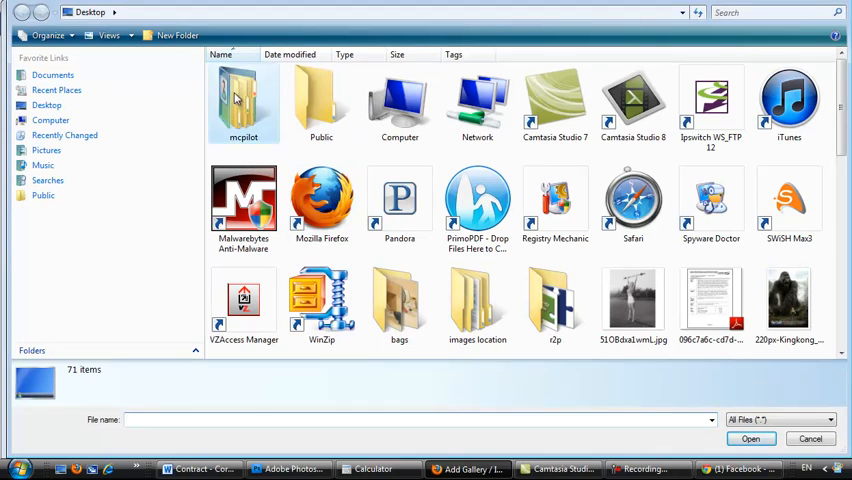
{"action": "double_click", "coordinate": [244, 100]}
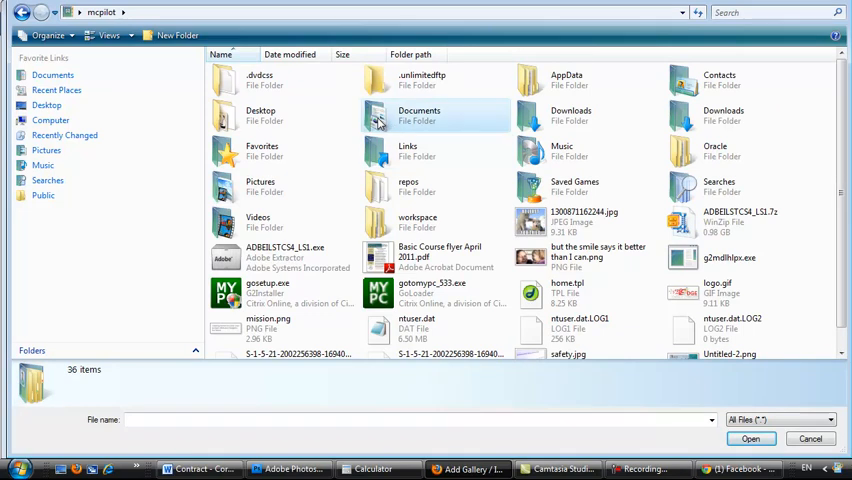
{"action": "double_click", "coordinate": [420, 114]}
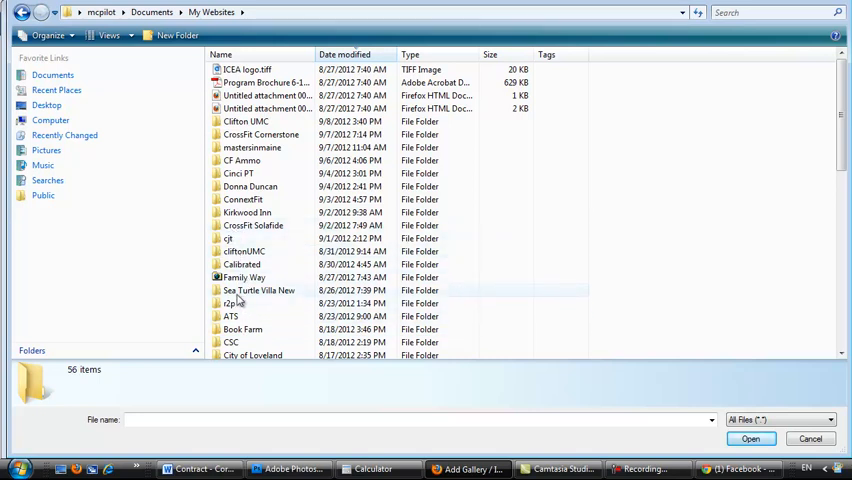
{"action": "double_click", "coordinate": [258, 290]}
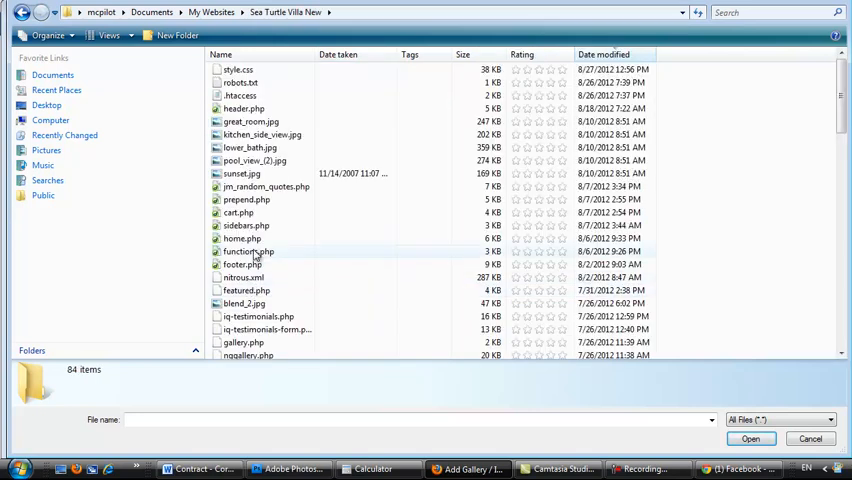
{"action": "mouse_move", "coordinate": [324, 188]}
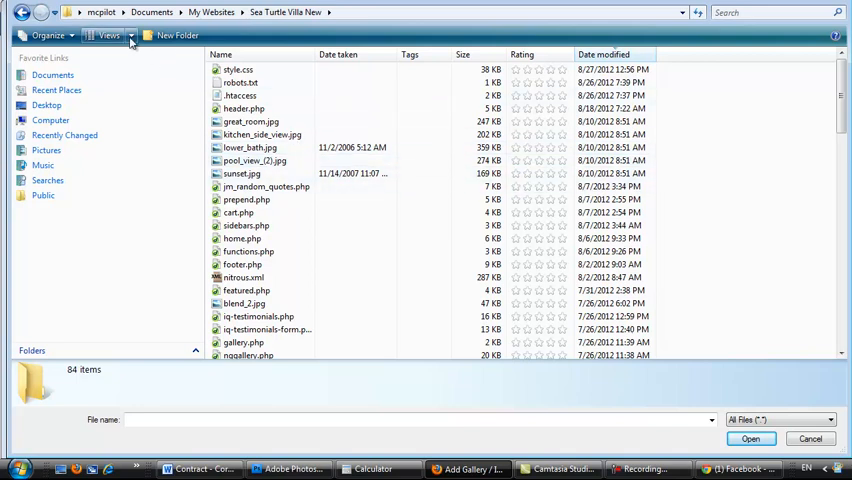
{"action": "mouse_move", "coordinate": [368, 252]}
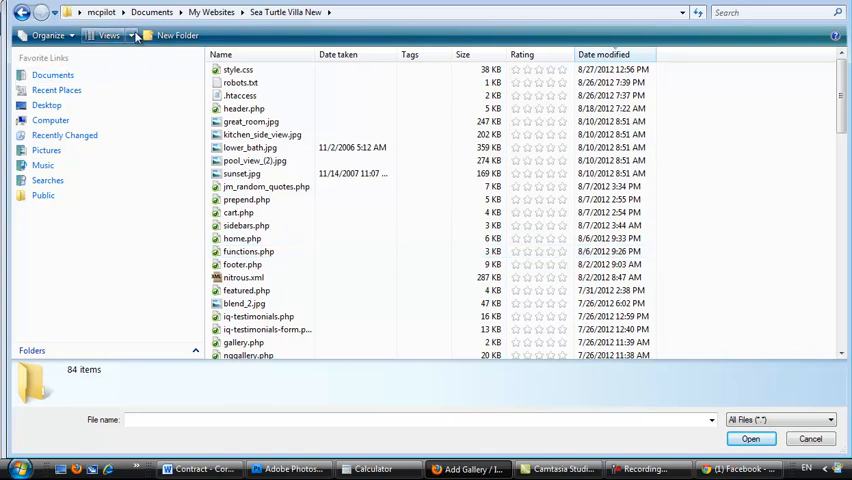
Switch the file dialog's Views setting to Large Icons thumbnails.
{"action": "left_click", "coordinate": [124, 36]}
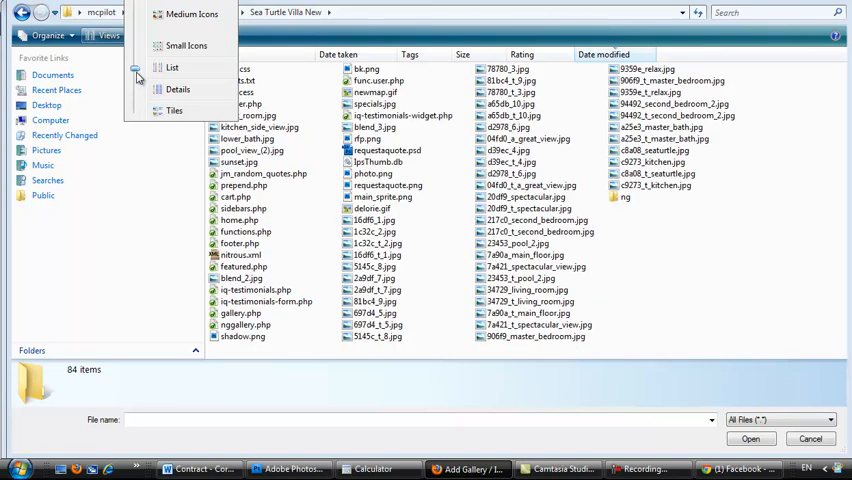
{"action": "left_click", "coordinate": [192, 14]}
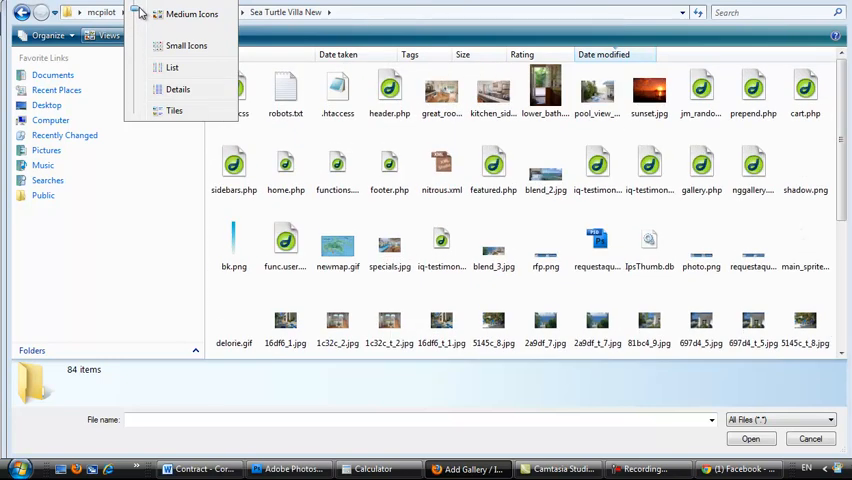
{"action": "left_click", "coordinate": [192, 14]}
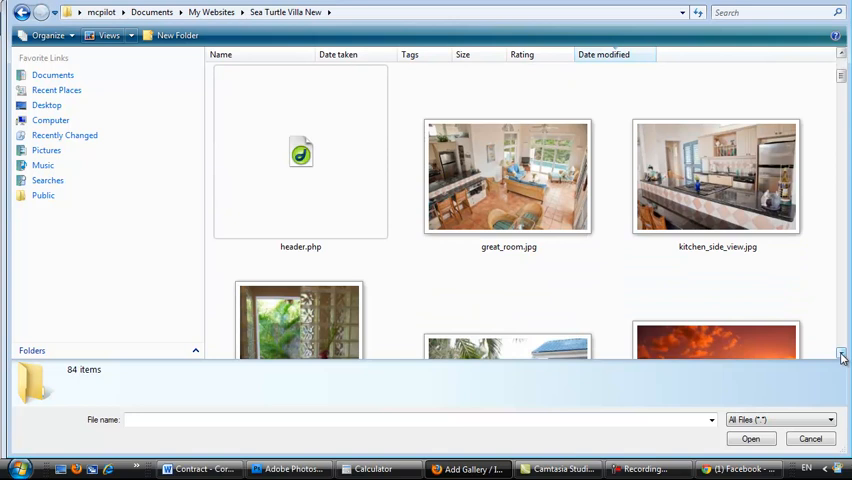
Browse down the folder's thumbnails and select pool_view_(2).jpg.
{"action": "scroll", "scroll_direction": "down", "scroll_amount": 3}
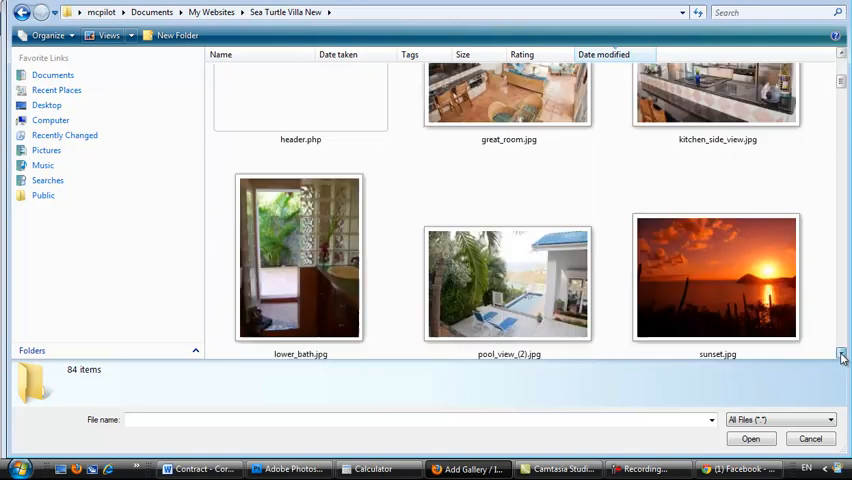
{"action": "scroll", "scroll_direction": "down", "scroll_amount": 3}
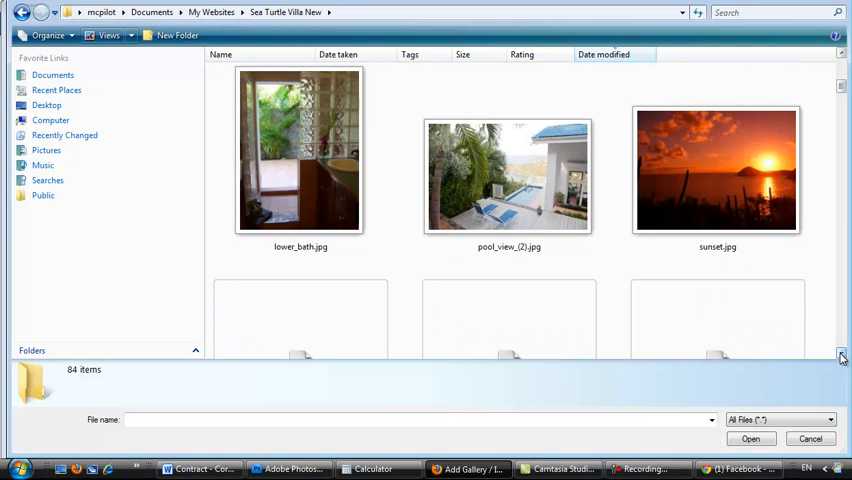
{"action": "scroll", "scroll_direction": "down", "scroll_amount": 3}
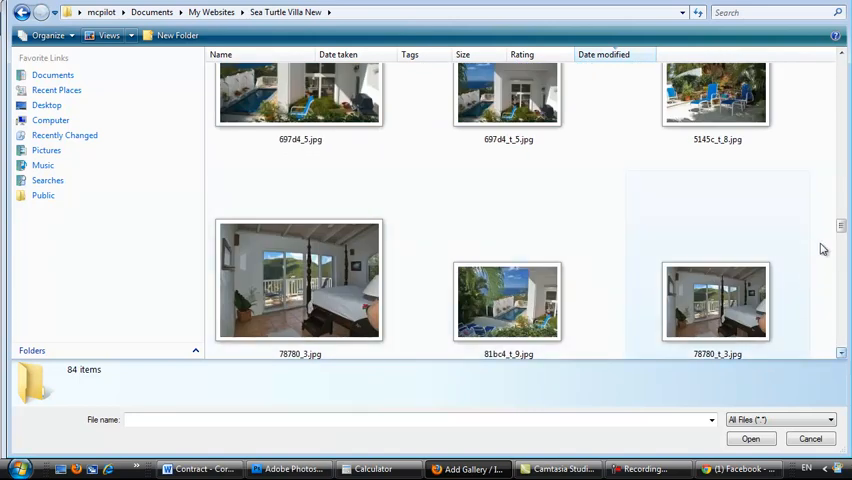
{"action": "scroll", "scroll_direction": "down", "scroll_amount": 3}
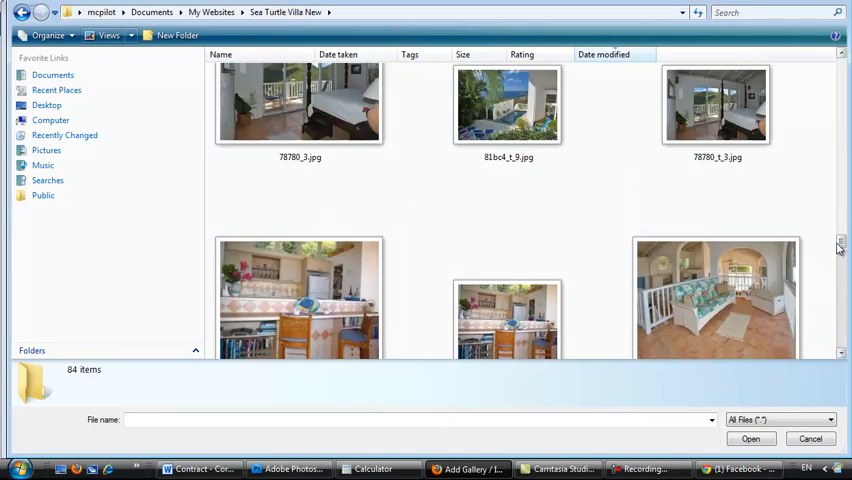
{"action": "scroll", "scroll_direction": "down", "scroll_amount": 3}
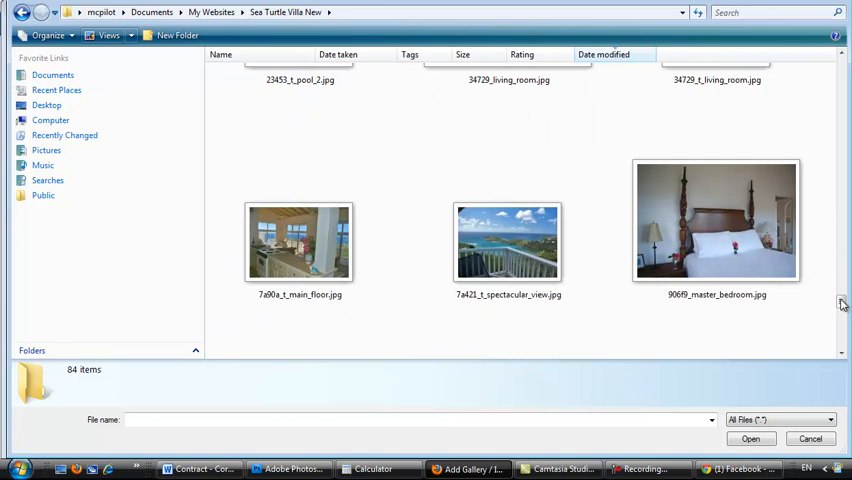
{"action": "mouse_move", "coordinate": [838, 176]}
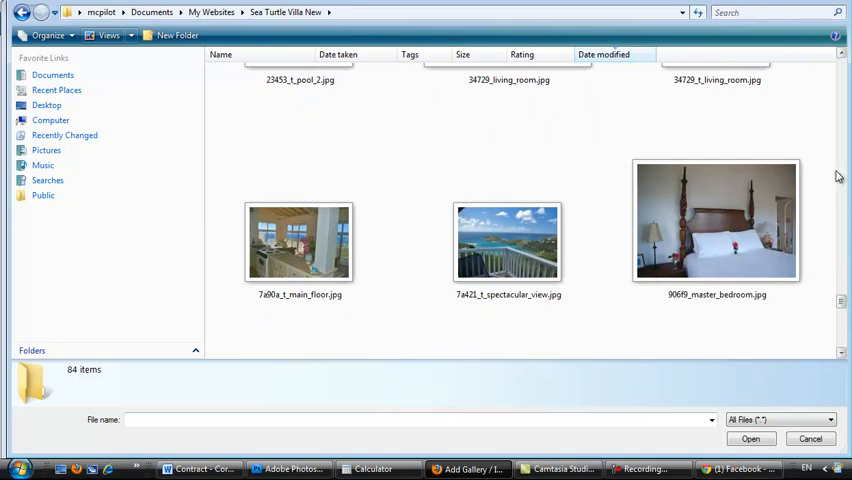
{"action": "scroll", "scroll_direction": "down", "scroll_amount": 3}
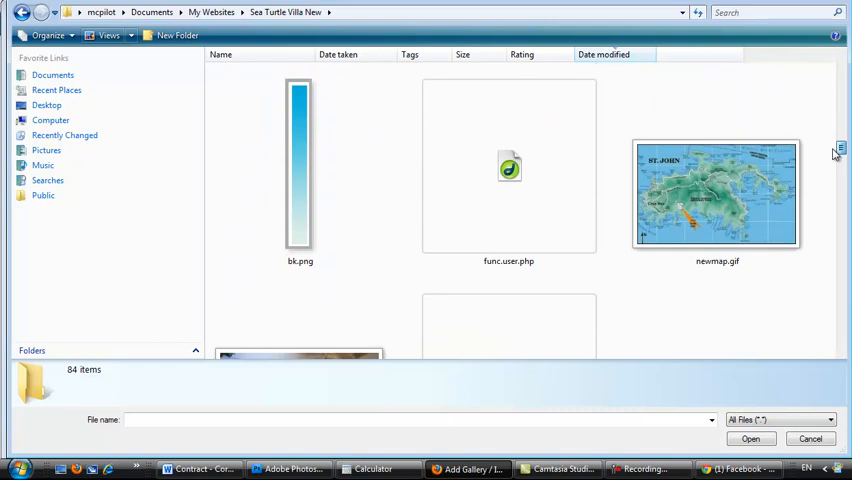
{"action": "scroll", "scroll_direction": "down", "scroll_amount": 3}
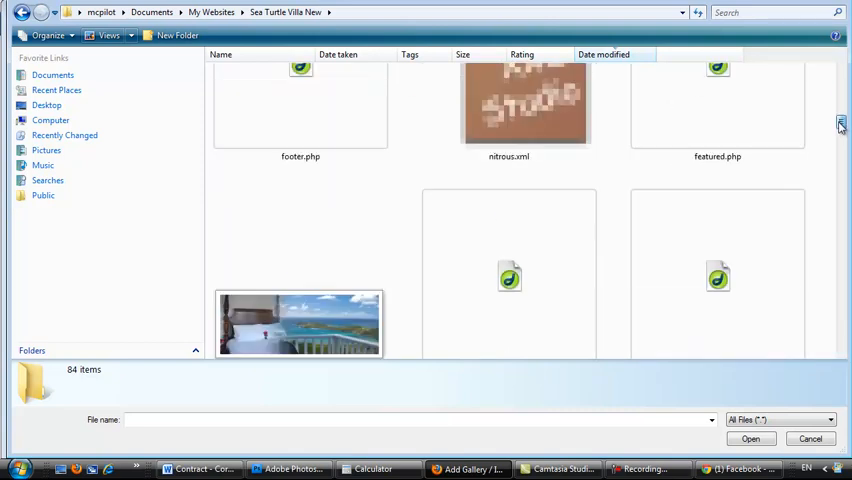
{"action": "scroll", "scroll_direction": "down", "scroll_amount": 3}
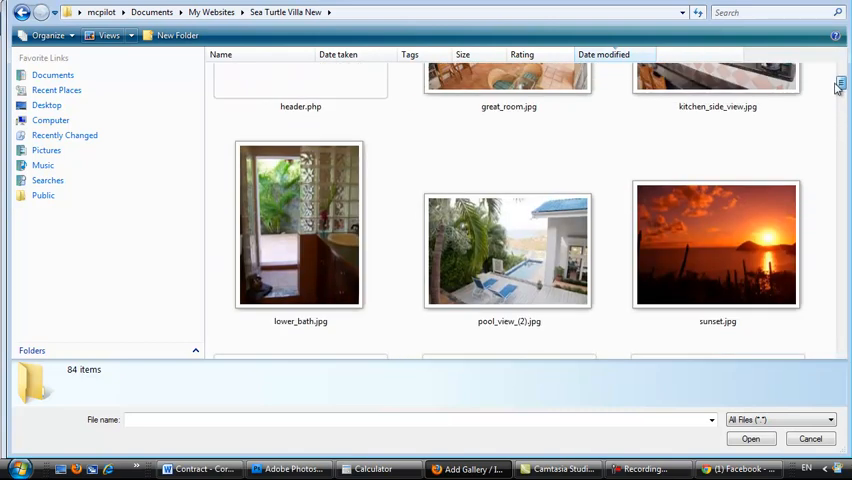
{"action": "scroll", "scroll_direction": "up", "scroll_amount": 3}
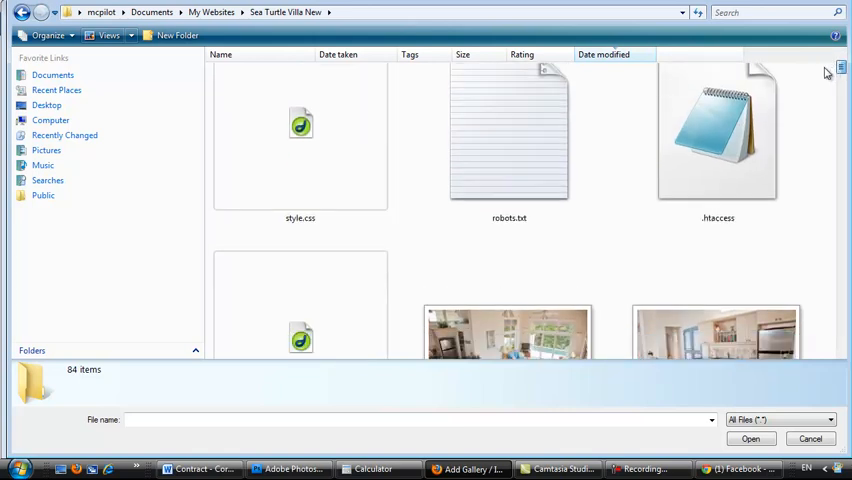
{"action": "scroll", "scroll_direction": "down", "scroll_amount": 3}
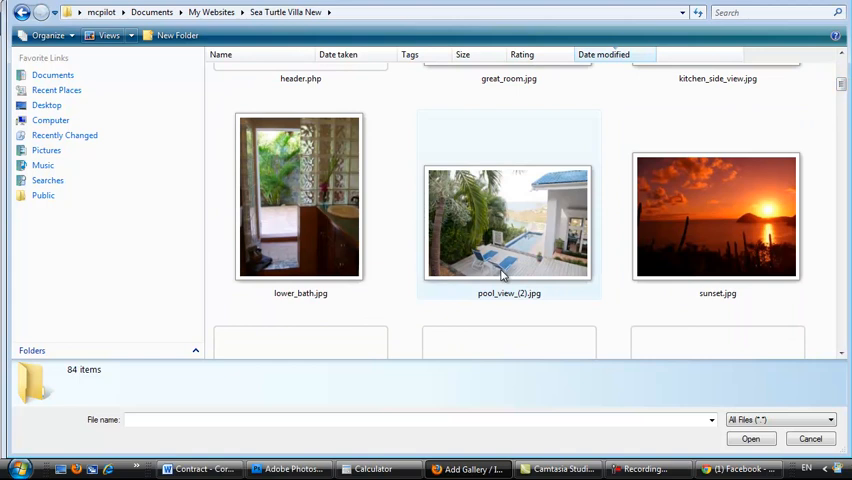
{"action": "mouse_move", "coordinate": [700, 252]}
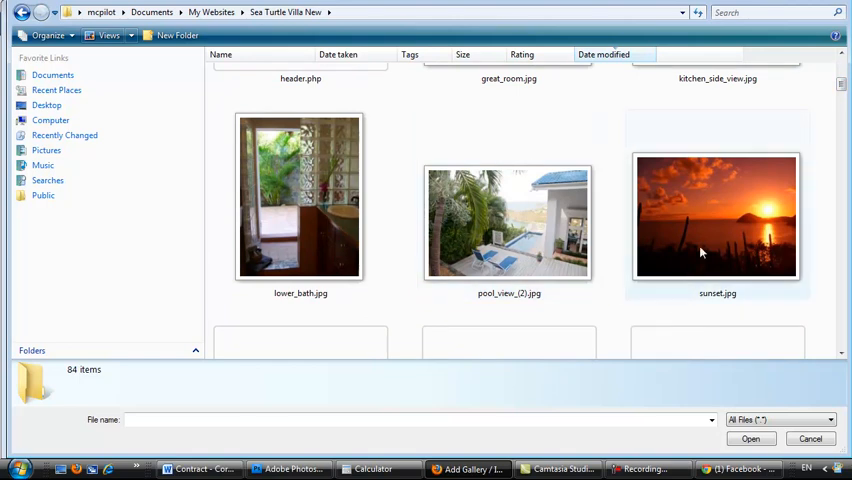
{"action": "left_click", "coordinate": [300, 196]}
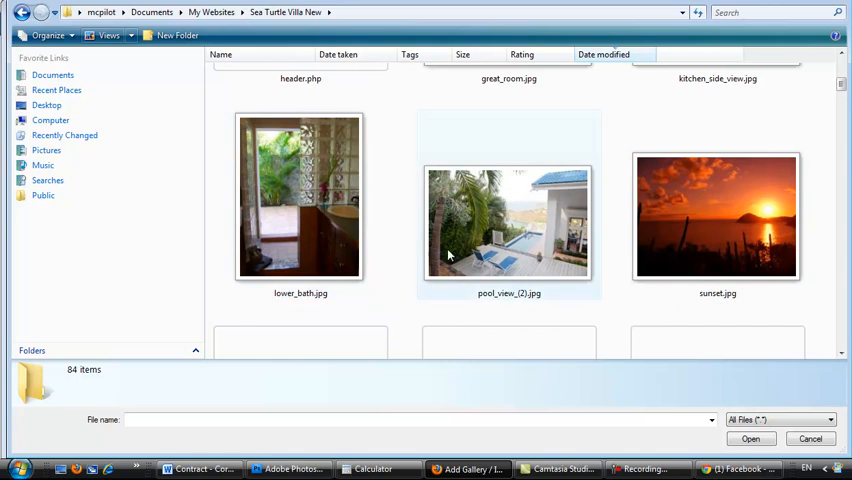
{"action": "mouse_move", "coordinate": [504, 244]}
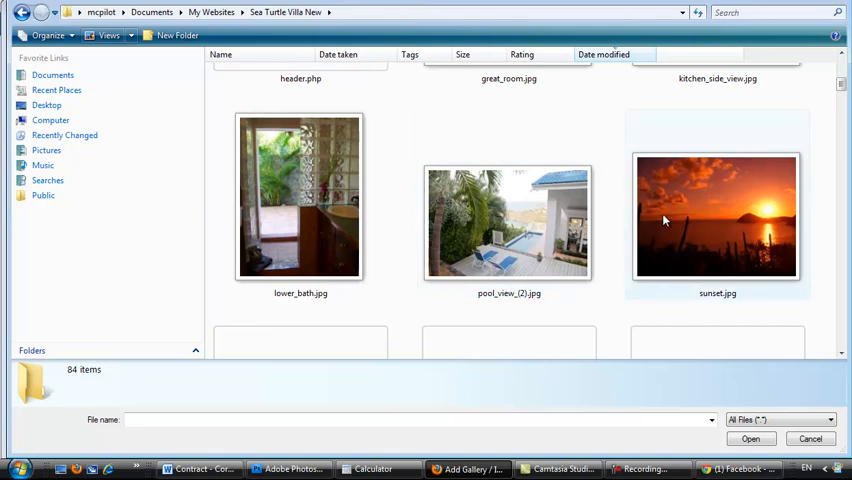
{"action": "mouse_move", "coordinate": [528, 224]}
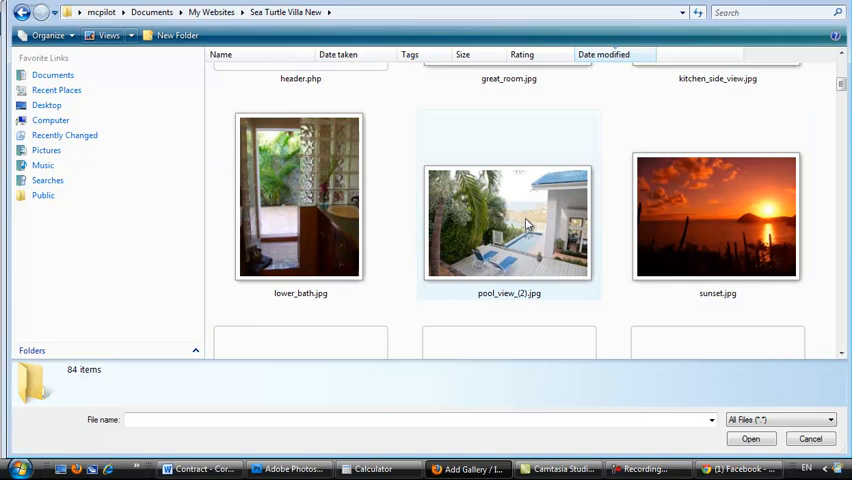
Confirm pool_view_(2).jpg and upload it into the Sea Turtle Villa gallery until 1 picture is reported added.
{"action": "left_click", "coordinate": [508, 222]}
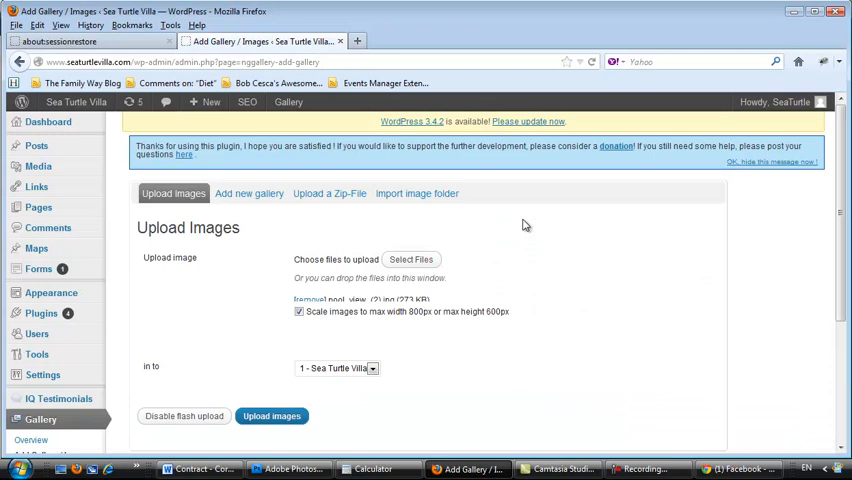
{"action": "scroll", "scroll_direction": "down", "scroll_amount": 3}
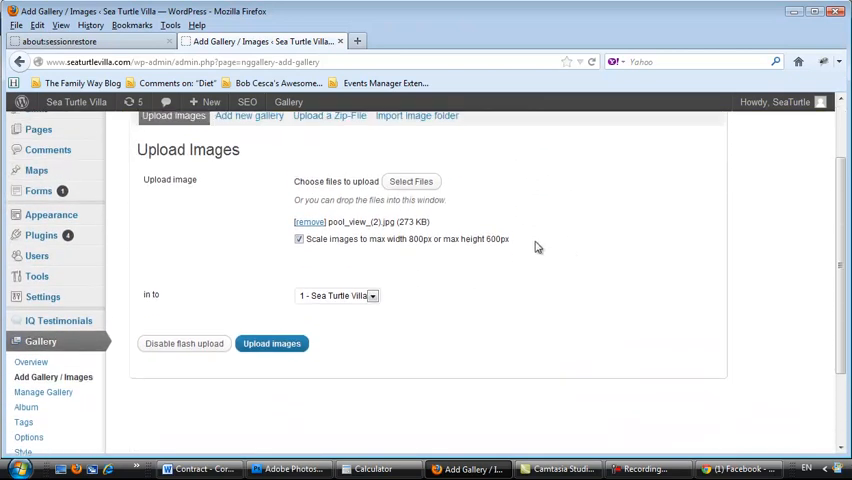
{"action": "mouse_move", "coordinate": [304, 308]}
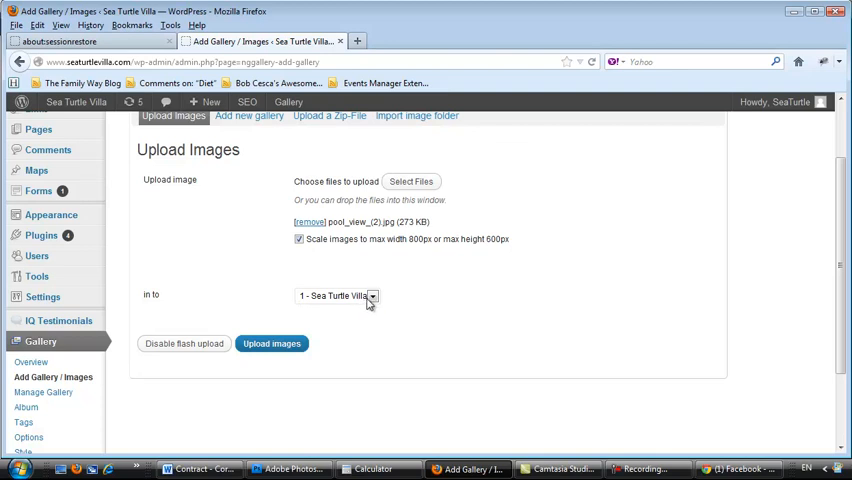
{"action": "left_click", "coordinate": [272, 344]}
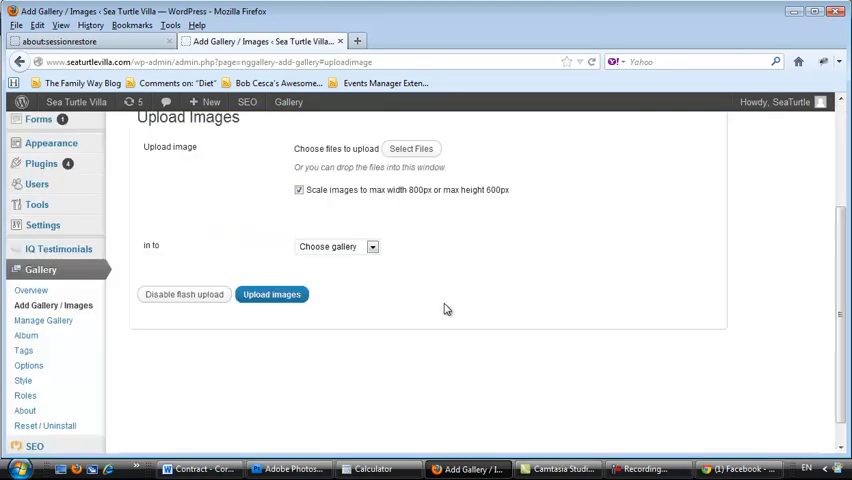
{"action": "left_click", "coordinate": [272, 294]}
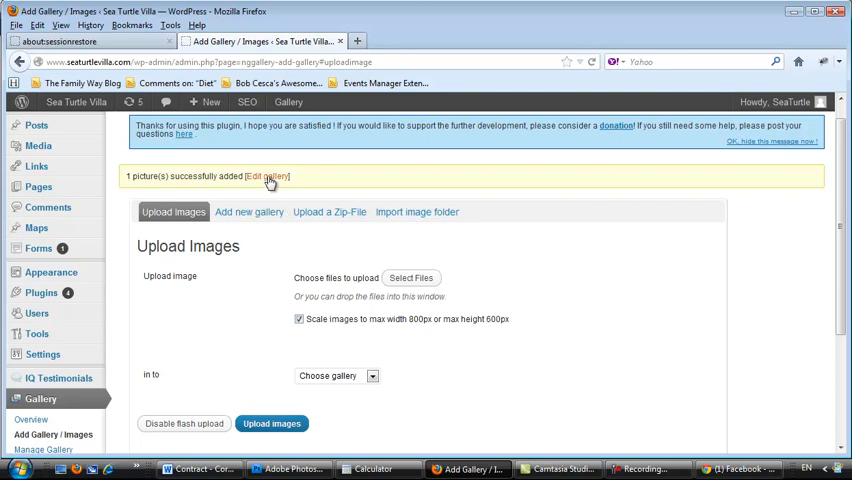
Follow the Edit gallery link to the image list with pool_view_2_0 listed first.
{"action": "left_click", "coordinate": [268, 176]}
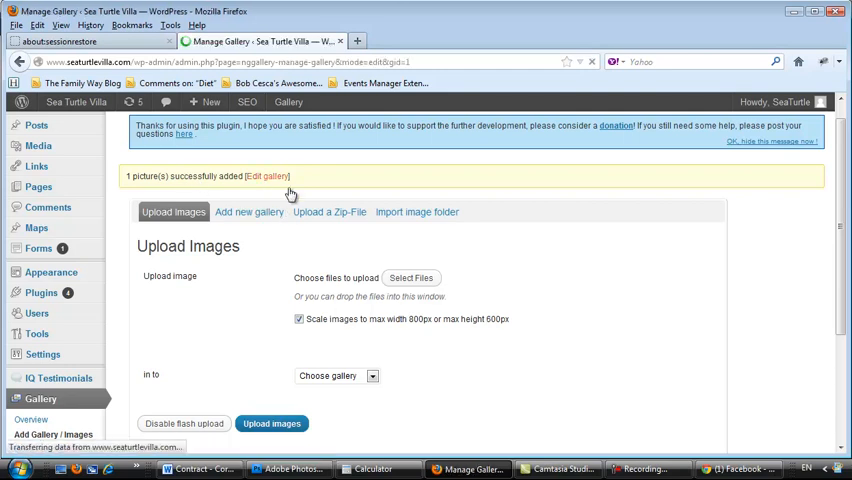
{"action": "left_click", "coordinate": [268, 176]}
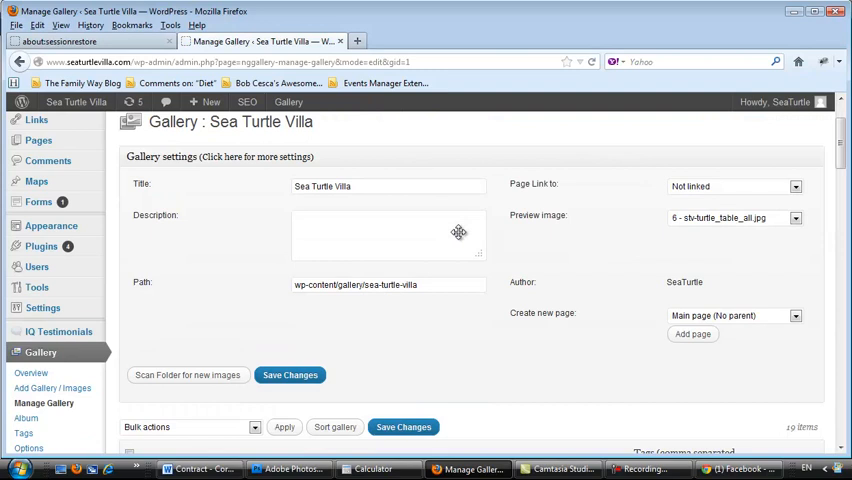
{"action": "scroll", "scroll_direction": "down", "scroll_amount": 3}
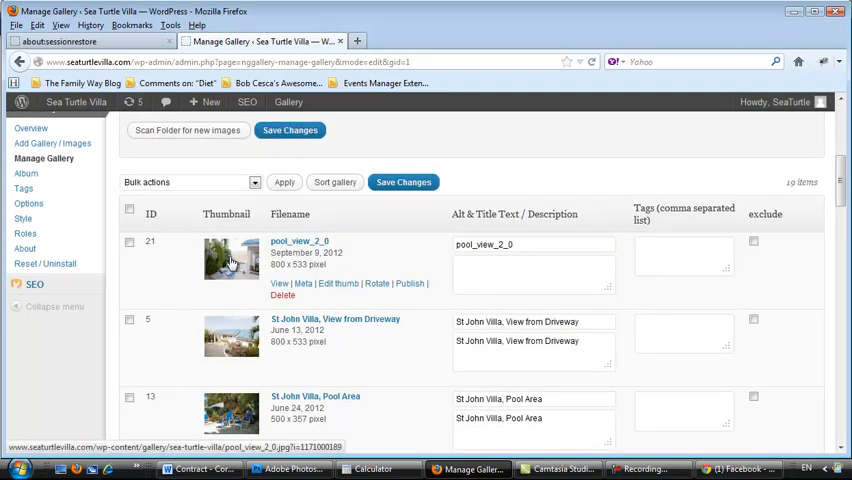
{"action": "mouse_move", "coordinate": [324, 362]}
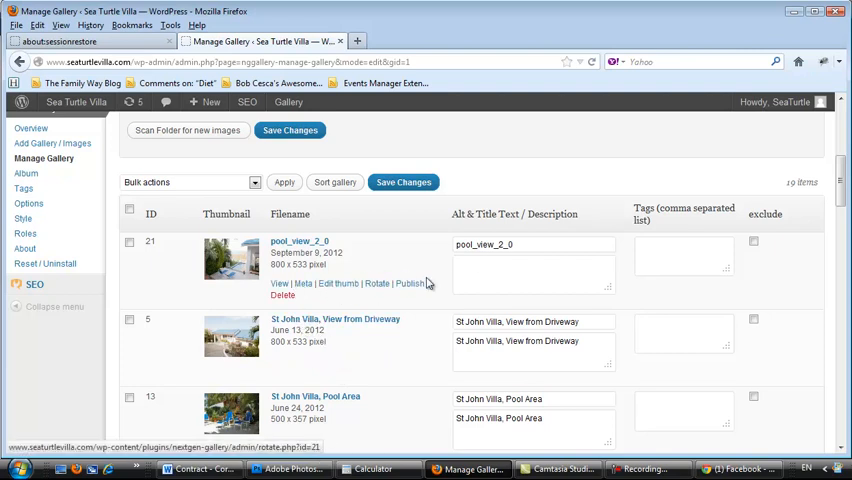
Title pool_view_2_0 'New Pool View', describe the lattice wall's removal, and save changes.
{"action": "triple_click", "coordinate": [532, 244]}
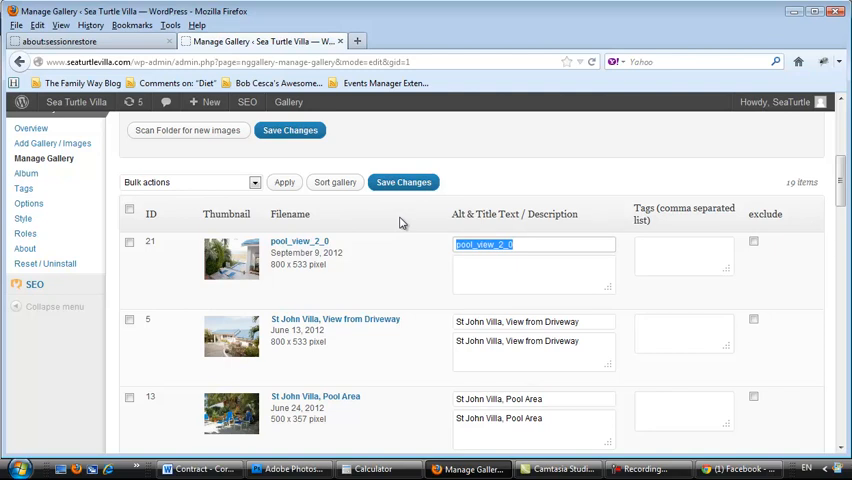
{"action": "type", "text": "New Pool"}
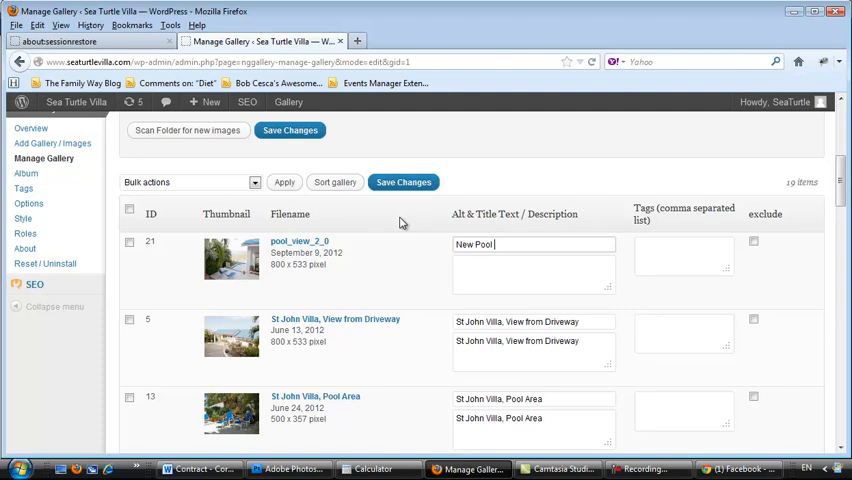
{"action": "type", "text": "View"}
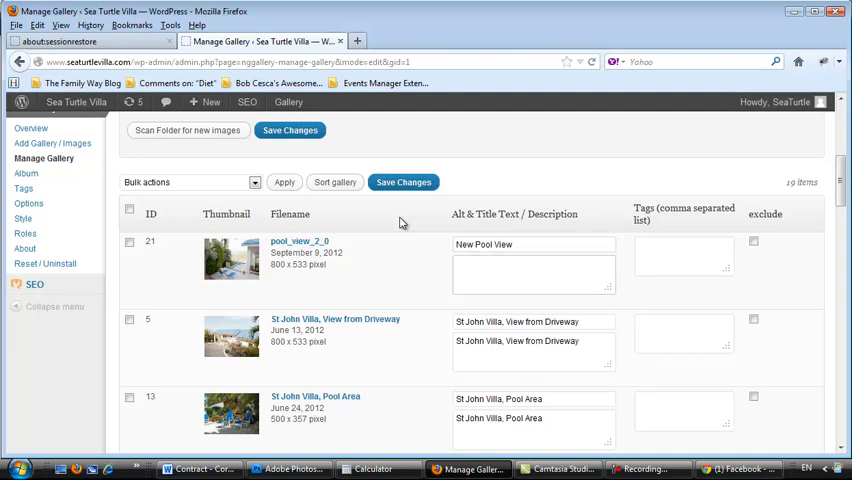
{"action": "type", "text": "Note the removal of"}
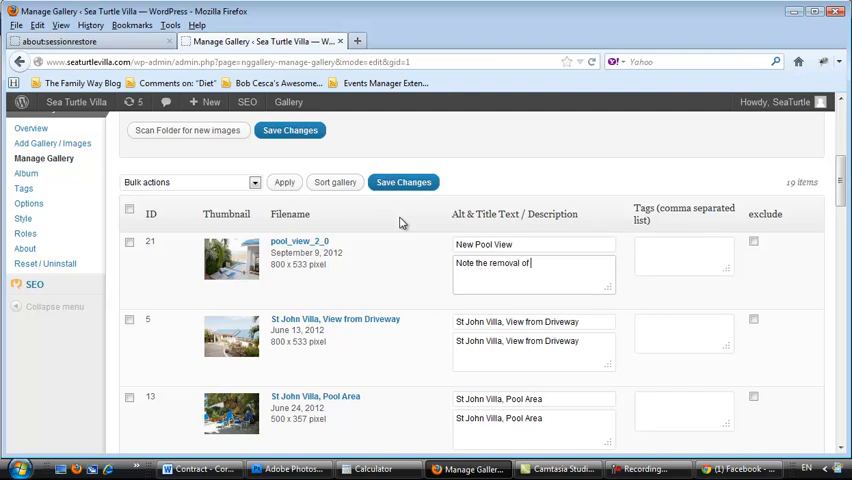
{"action": "type", "text": "the"}
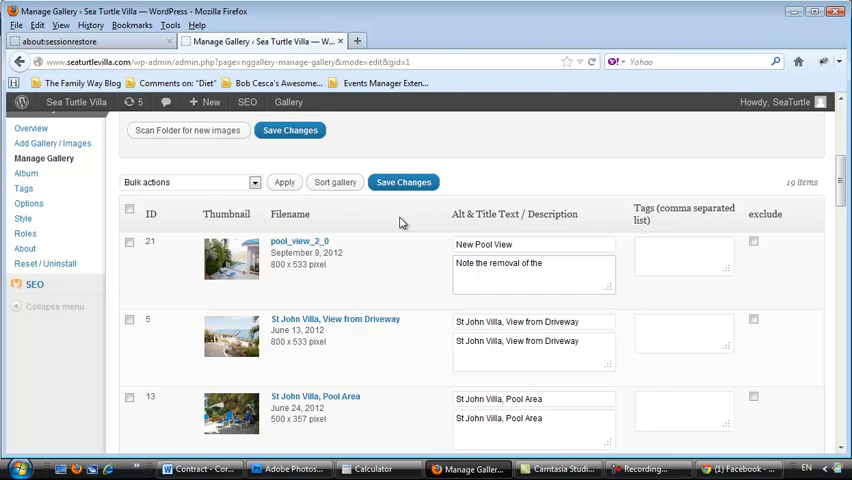
{"action": "type", "text": "lattice"}
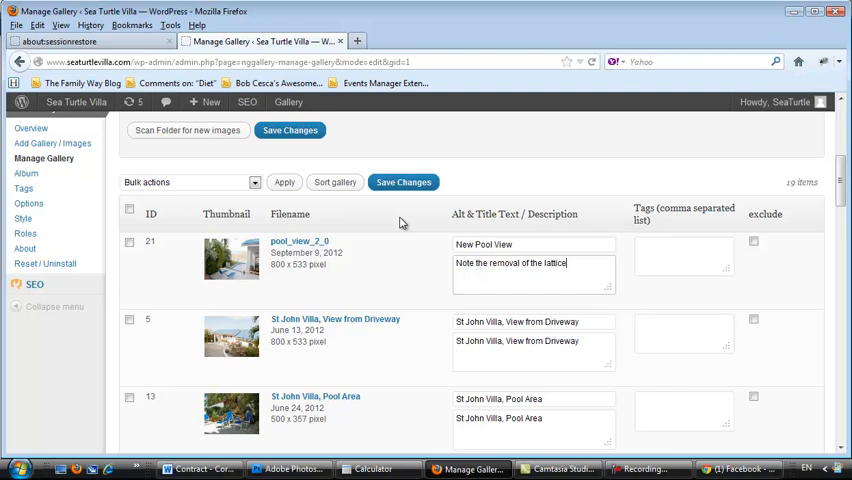
{"action": "type", "text": "wall."}
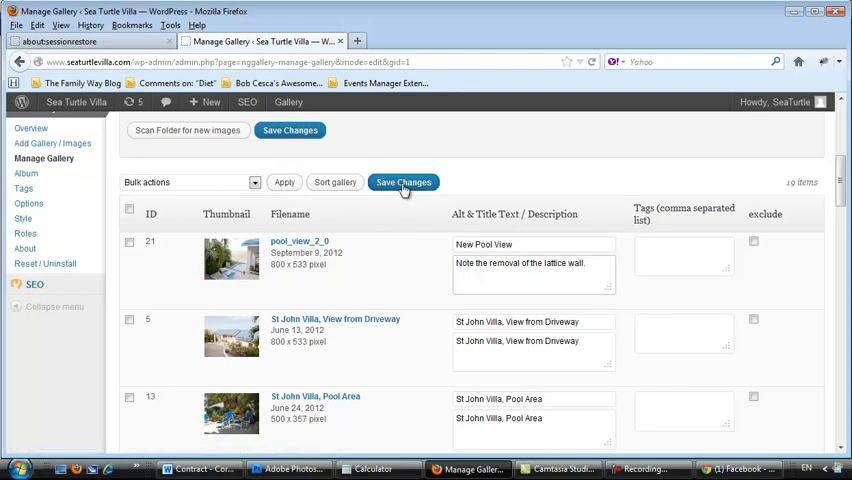
{"action": "left_click", "coordinate": [404, 182]}
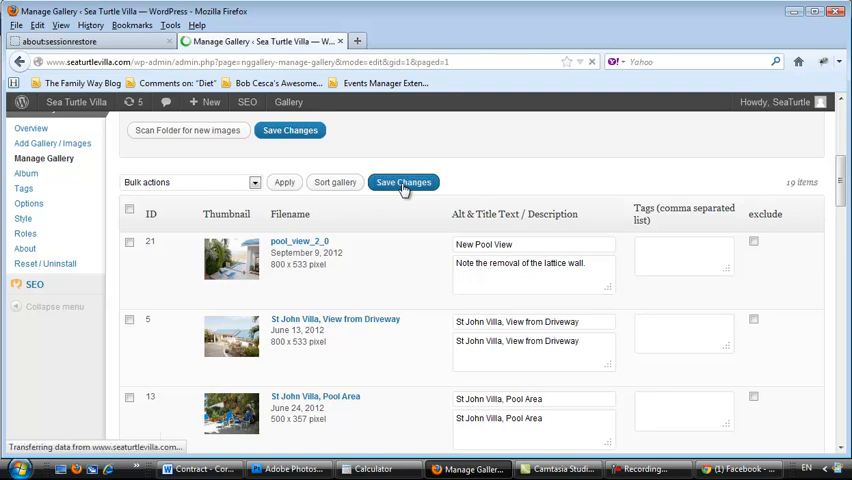
{"action": "left_click", "coordinate": [404, 182]}
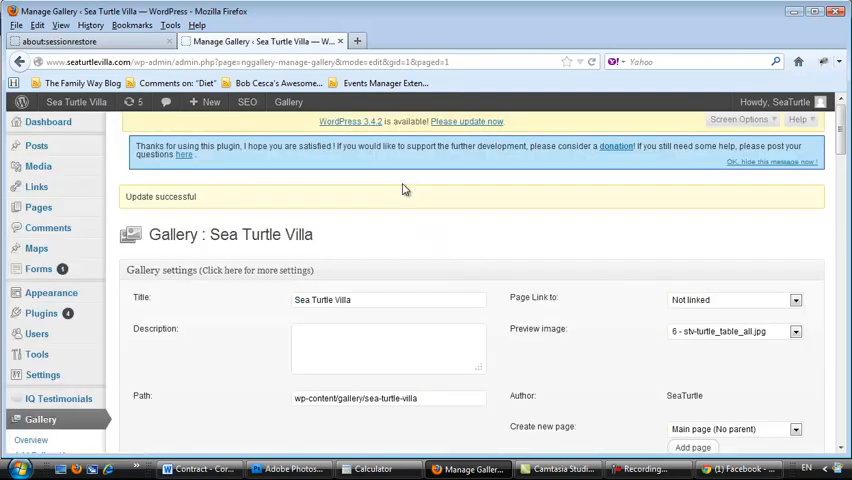
{"action": "mouse_move", "coordinate": [76, 102]}
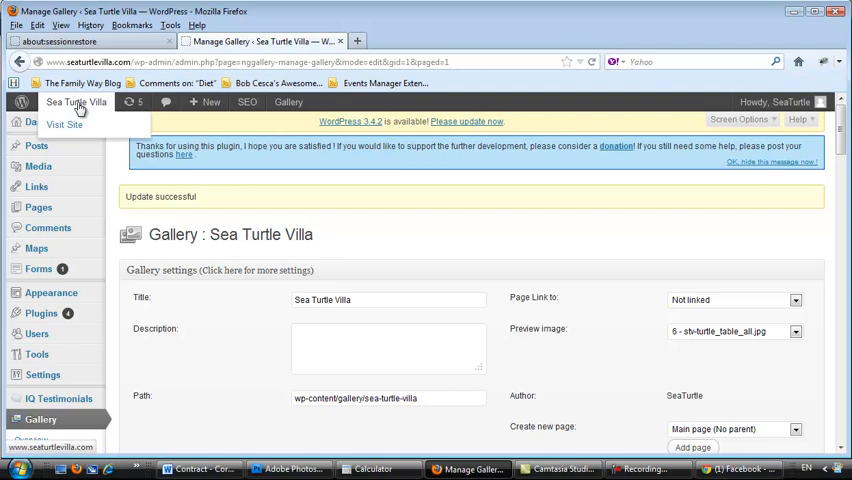
Visit the public site from the admin bar and go to its Photos page.
{"action": "left_click", "coordinate": [64, 124]}
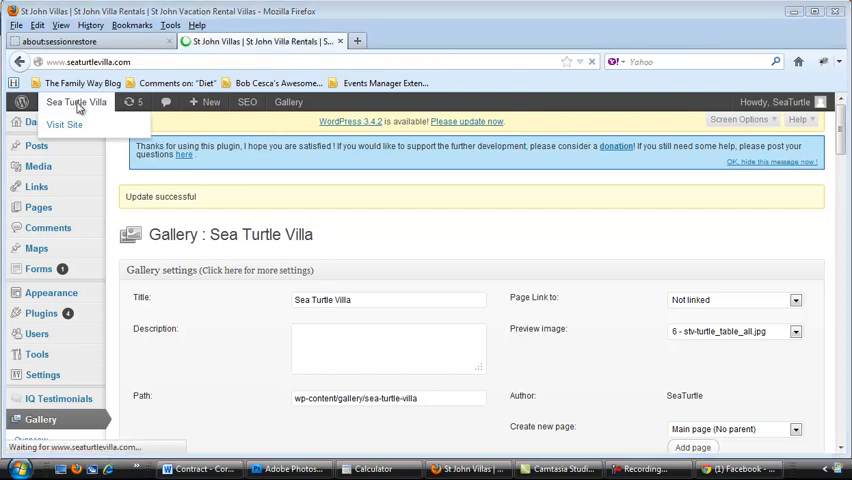
{"action": "left_click", "coordinate": [64, 124]}
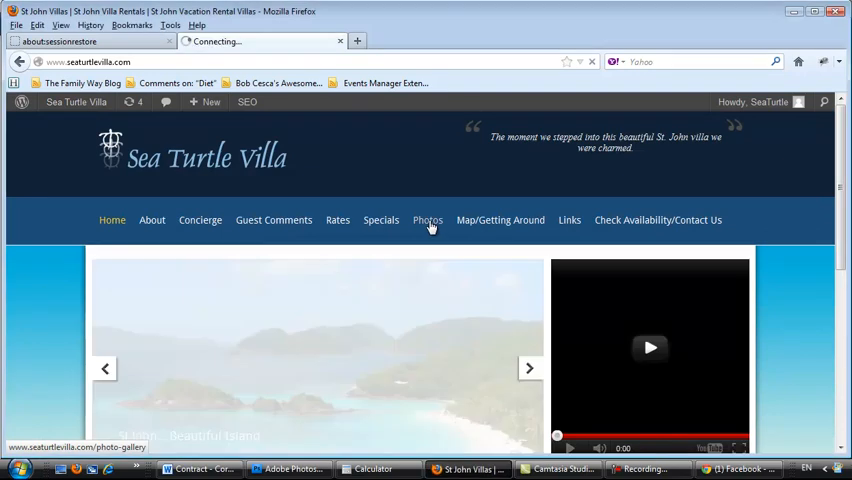
{"action": "left_click", "coordinate": [426, 220]}
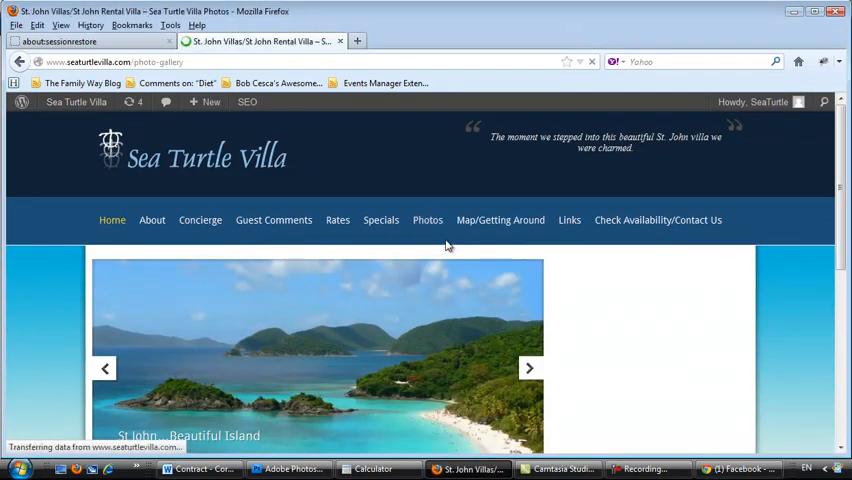
{"action": "left_click", "coordinate": [426, 220]}
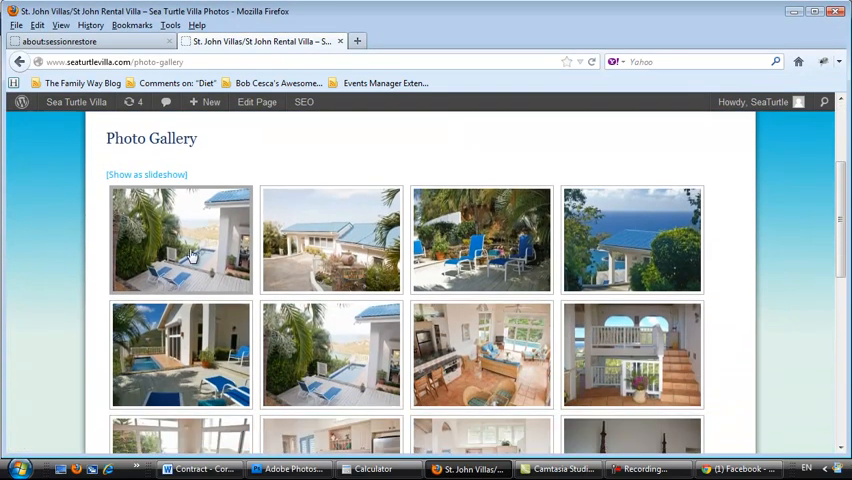
{"action": "mouse_move", "coordinate": [184, 256]}
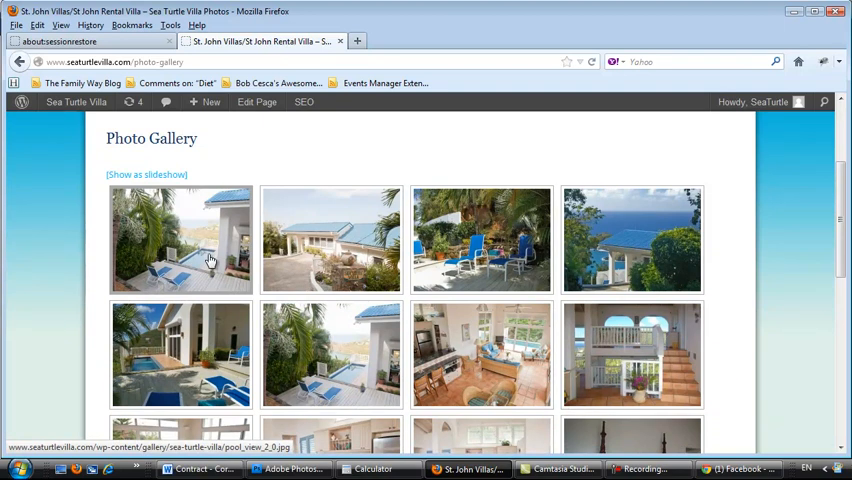
Enlarge the new pool photo to check its lattice-wall caption.
{"action": "left_click", "coordinate": [180, 240]}
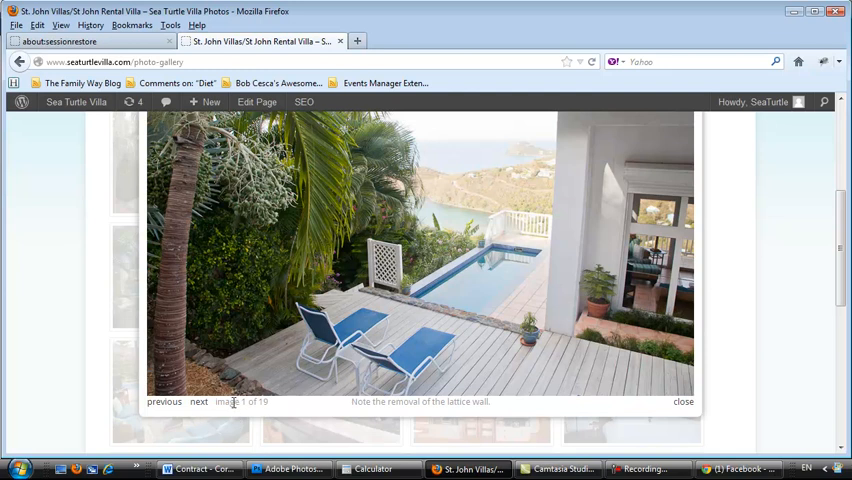
{"action": "mouse_move", "coordinate": [674, 416]}
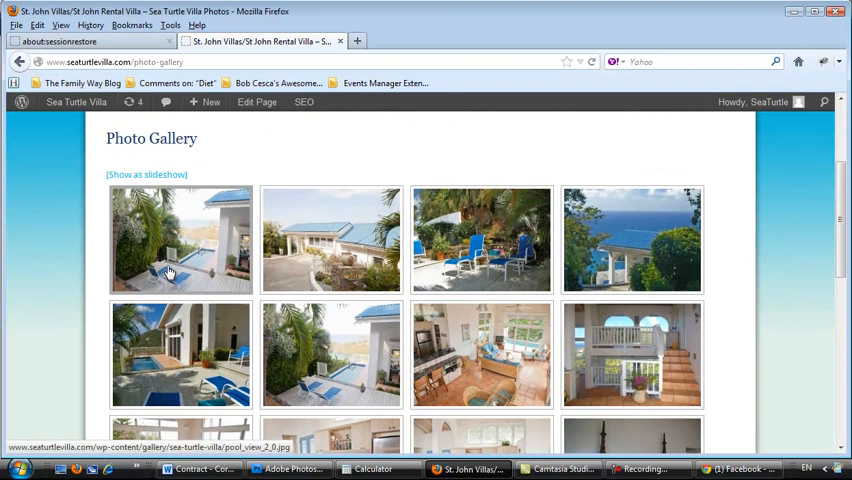
{"action": "mouse_move", "coordinate": [370, 358]}
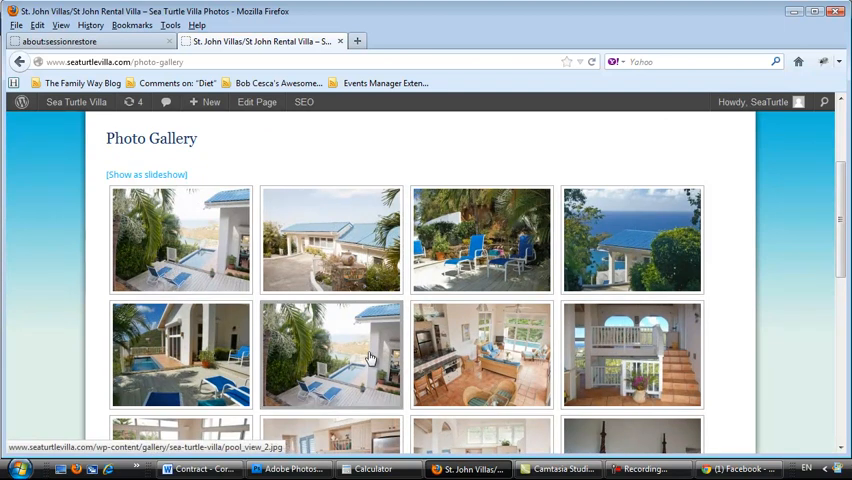
{"action": "scroll", "scroll_direction": "down", "scroll_amount": 3}
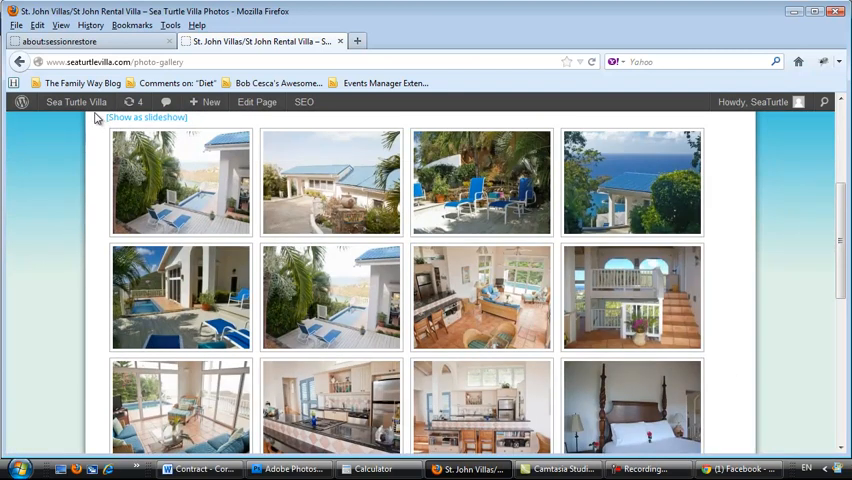
Return to the WordPress admin and bring up NextGEN's Manage Gallery list.
{"action": "left_click", "coordinate": [76, 102]}
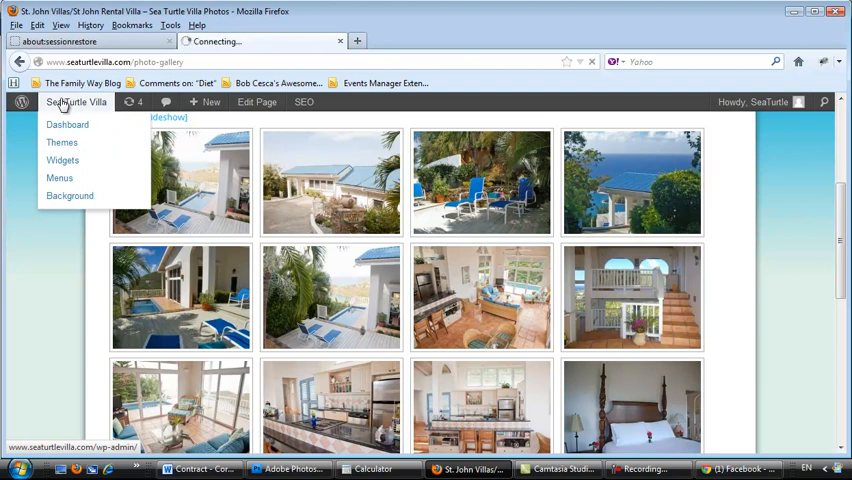
{"action": "left_click", "coordinate": [68, 124]}
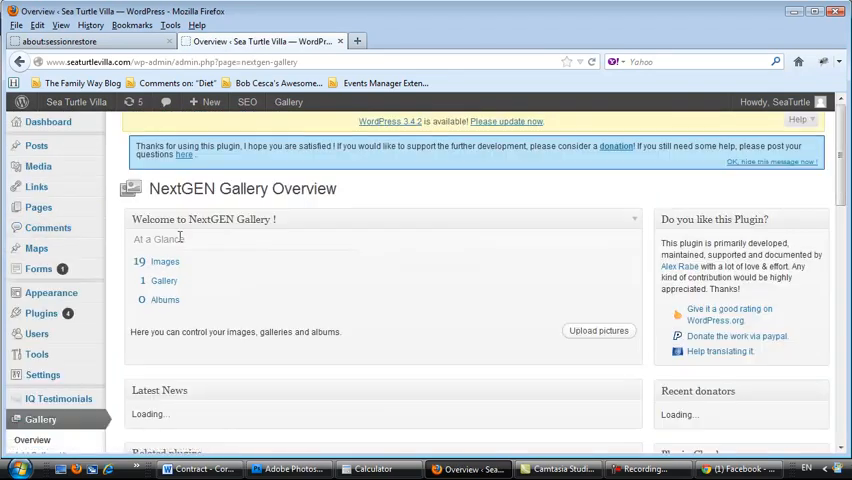
{"action": "scroll", "scroll_direction": "down", "scroll_amount": 3}
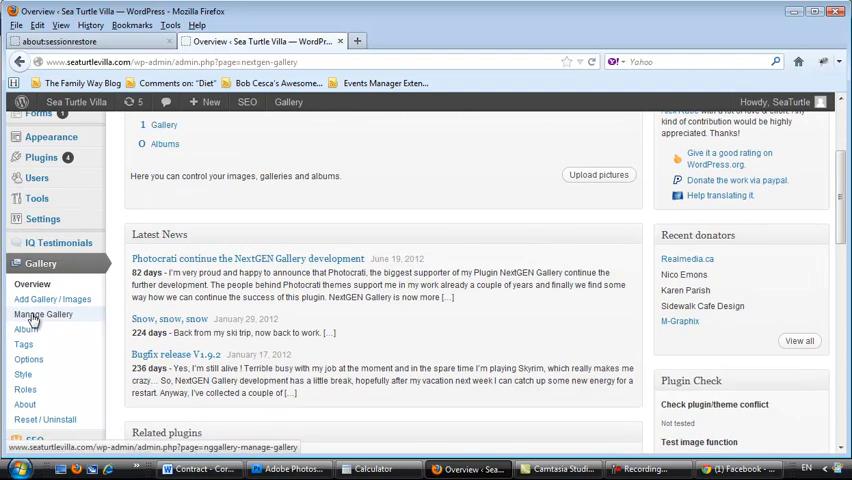
{"action": "left_click", "coordinate": [44, 314]}
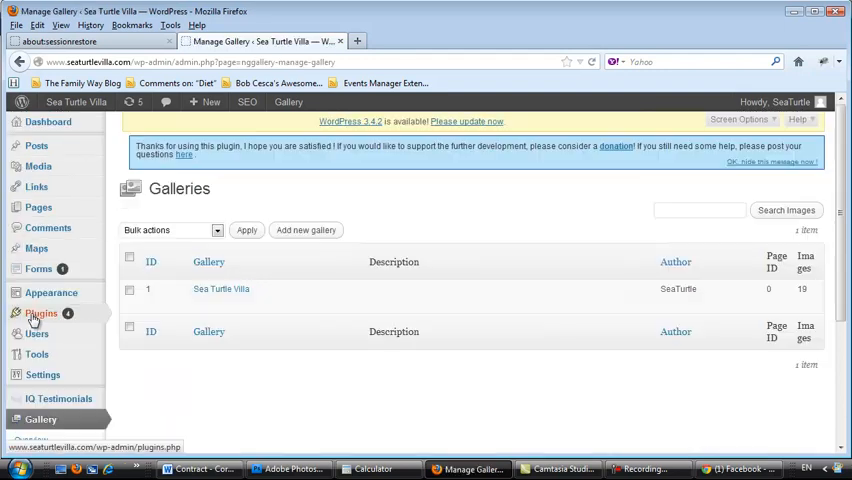
{"action": "left_click", "coordinate": [208, 260]}
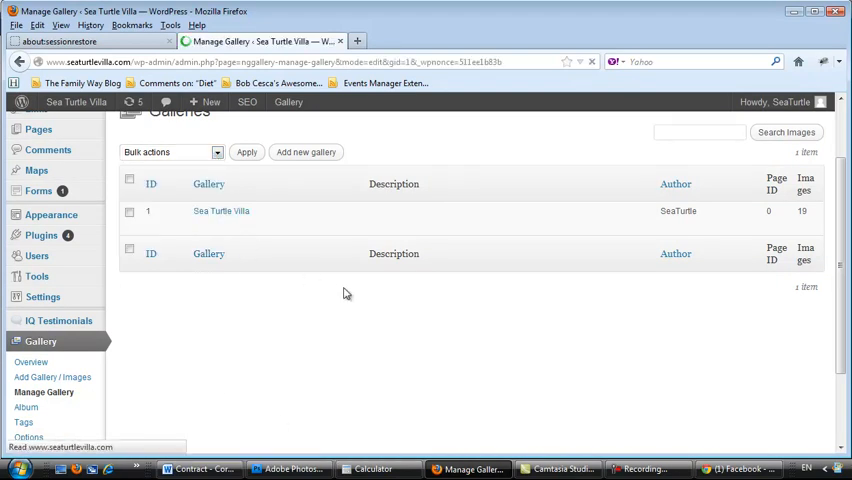
Open the Sea Turtle Villa gallery's image management page.
{"action": "left_click", "coordinate": [222, 212]}
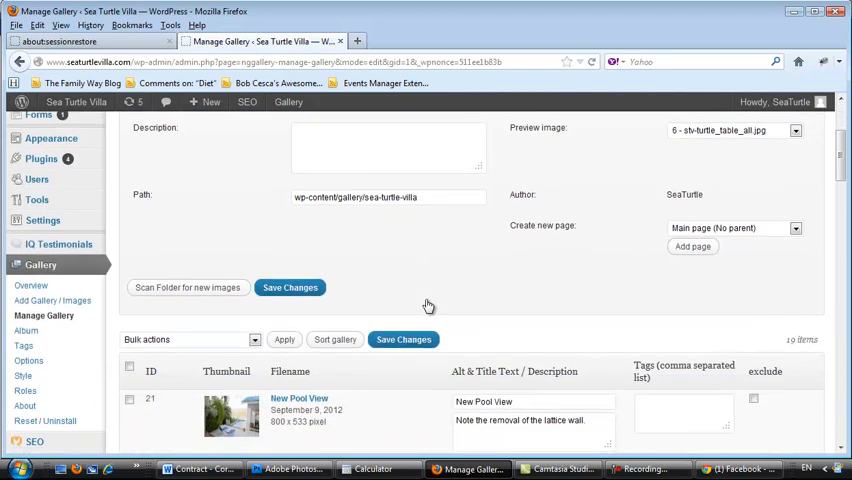
{"action": "scroll", "scroll_direction": "up", "scroll_amount": 3}
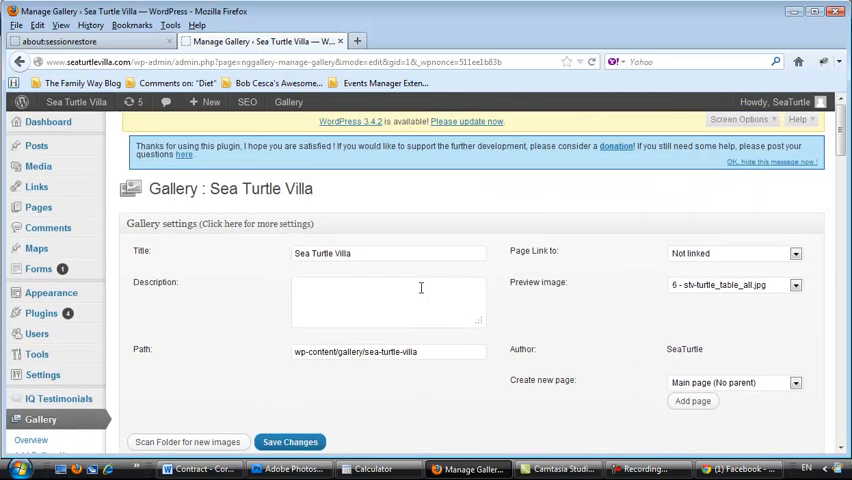
{"action": "scroll", "scroll_direction": "down", "scroll_amount": 3}
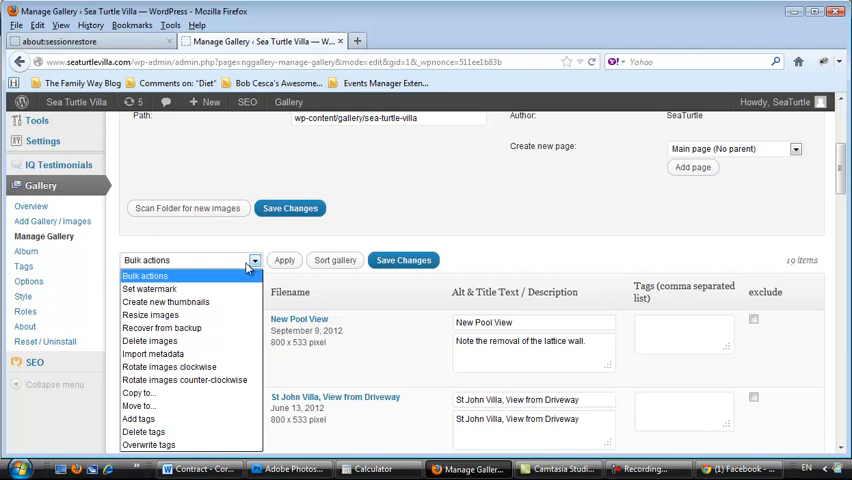
{"action": "mouse_move", "coordinate": [244, 272]}
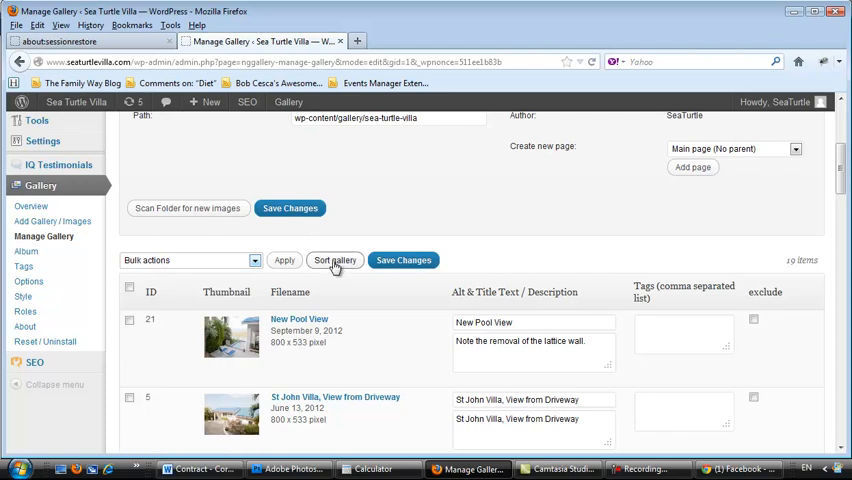
Drag New Pool View to the end of the Sea Turtle Villa sort order and update it.
{"action": "left_click", "coordinate": [336, 260]}
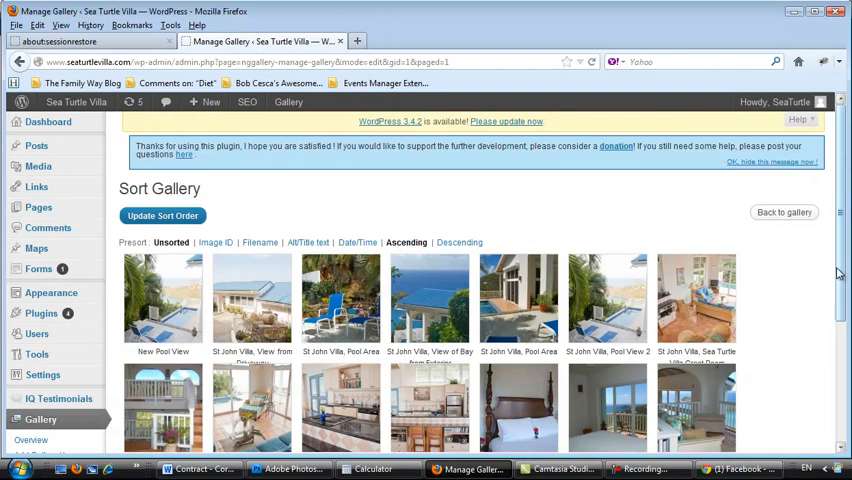
{"action": "scroll", "scroll_direction": "down", "scroll_amount": 3}
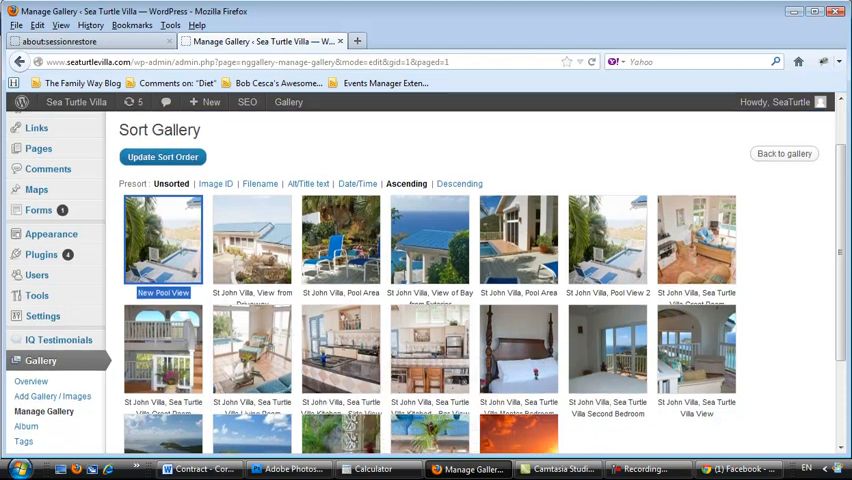
{"action": "scroll", "scroll_direction": "down", "scroll_amount": 3}
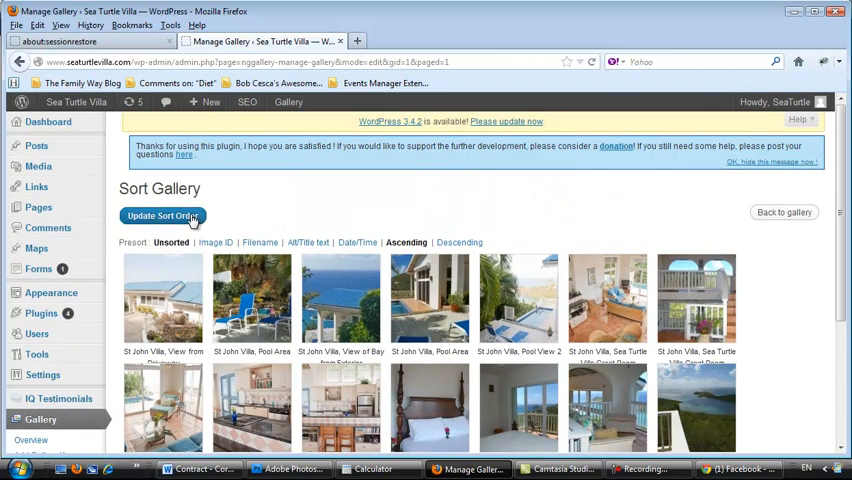
{"action": "left_click", "coordinate": [162, 216]}
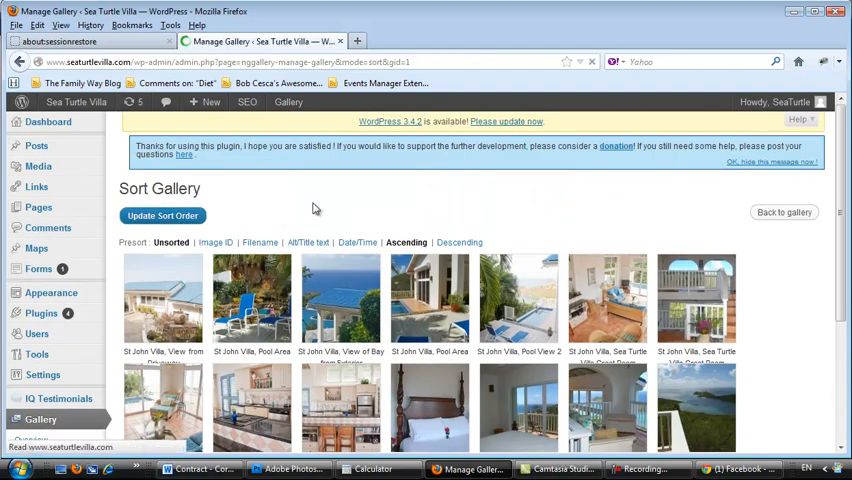
{"action": "scroll", "scroll_direction": "down", "scroll_amount": 3}
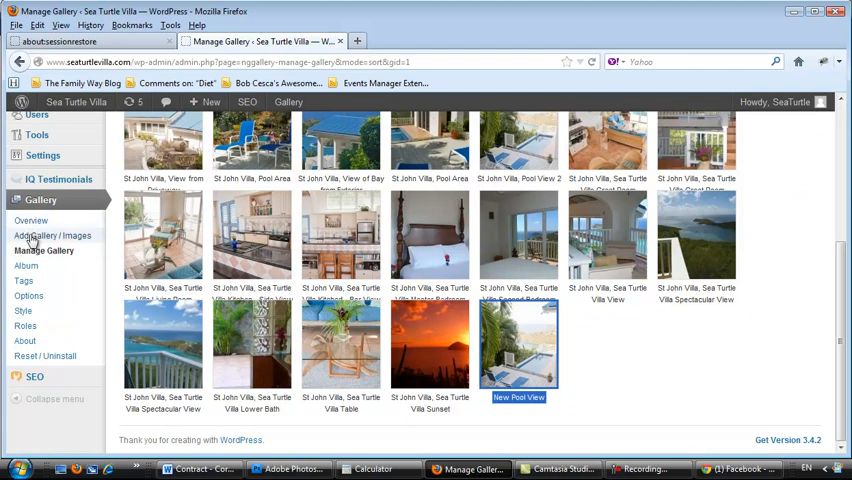
{"action": "mouse_move", "coordinate": [44, 250]}
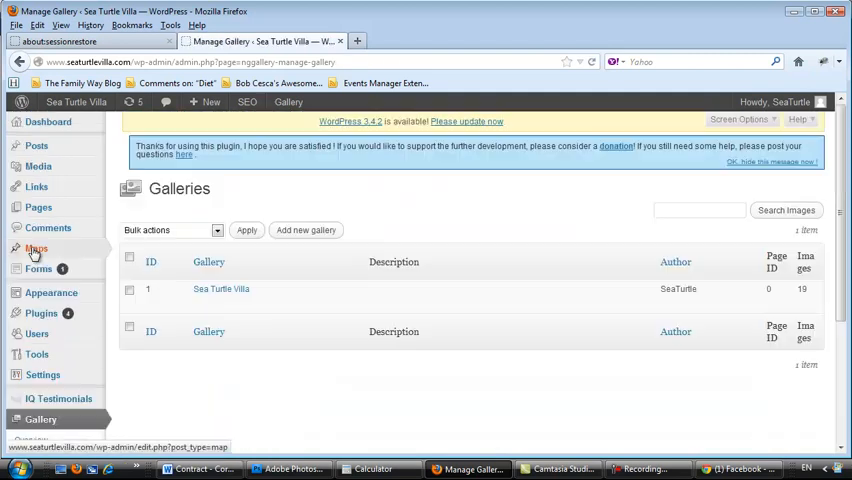
Select the New Pool View photo in Sea Turtle Villa and delete it.
{"action": "left_click", "coordinate": [222, 288]}
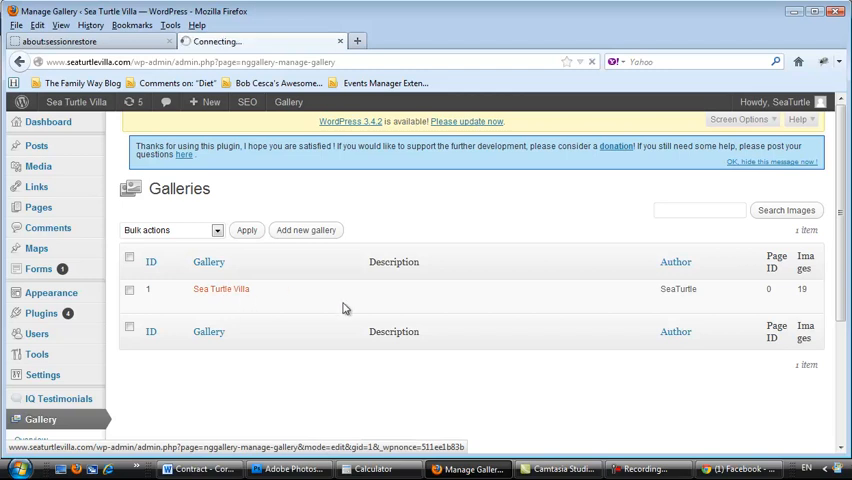
{"action": "left_click", "coordinate": [222, 288]}
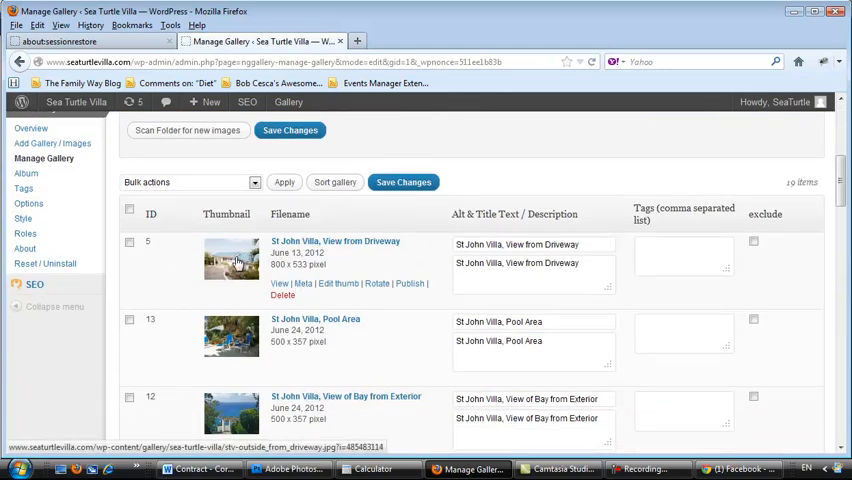
{"action": "scroll", "scroll_direction": "down", "scroll_amount": 3}
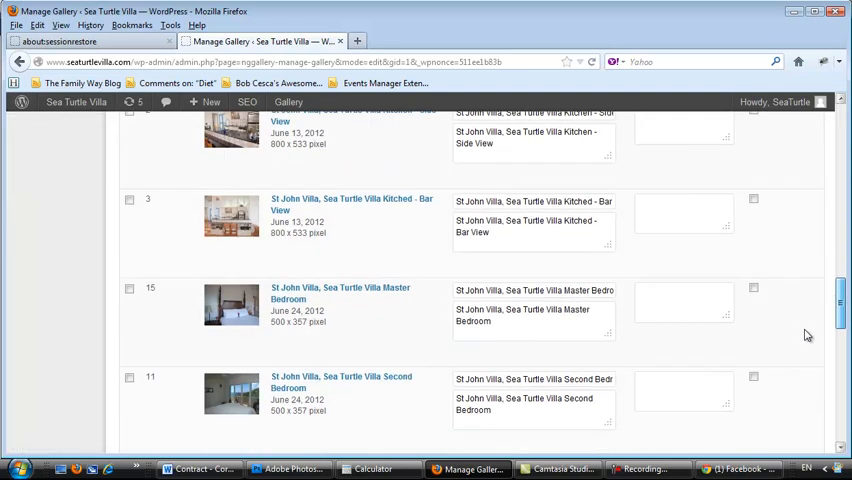
{"action": "scroll", "scroll_direction": "down", "scroll_amount": 3}
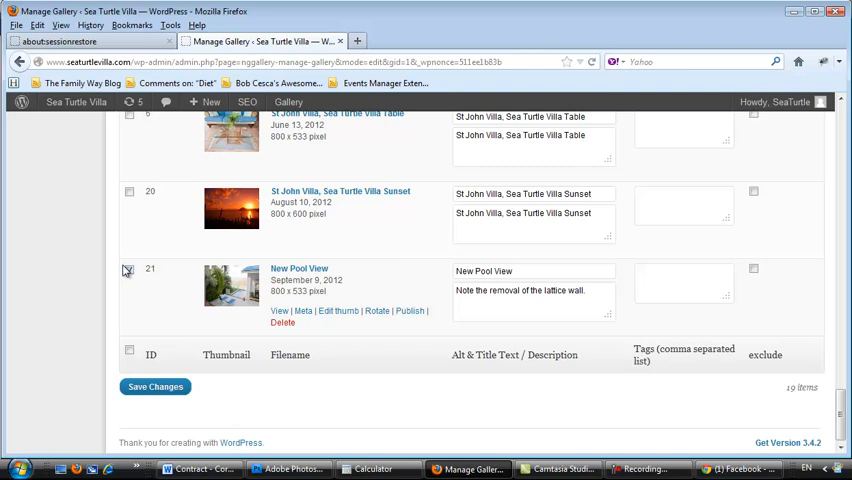
{"action": "left_click", "coordinate": [128, 268]}
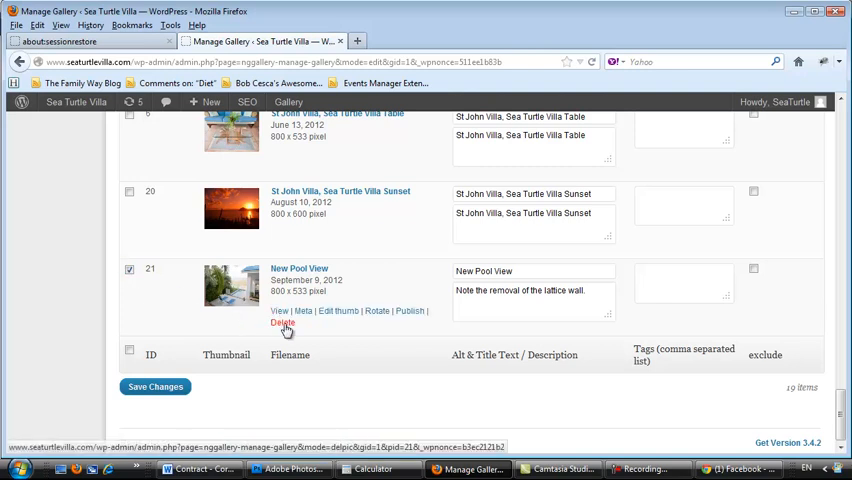
{"action": "left_click", "coordinate": [282, 328]}
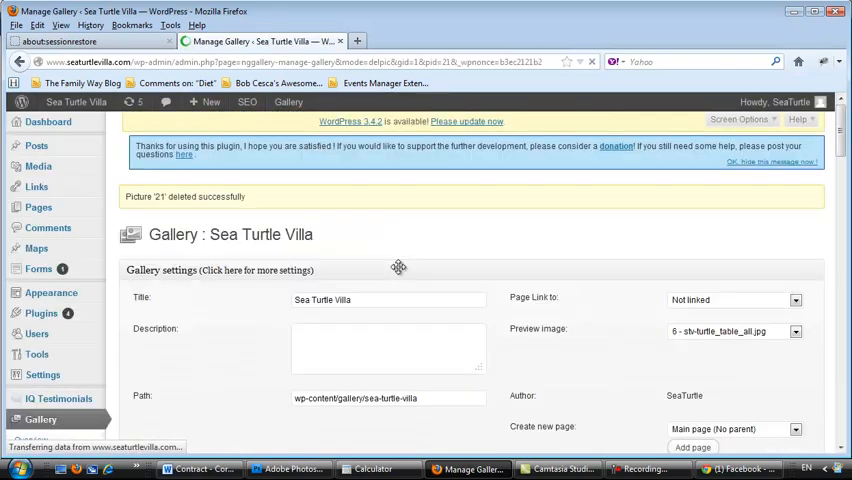
Save the Sea Turtle Villa gallery so New Pool View is no longer listed.
{"action": "scroll", "scroll_direction": "down", "scroll_amount": 3}
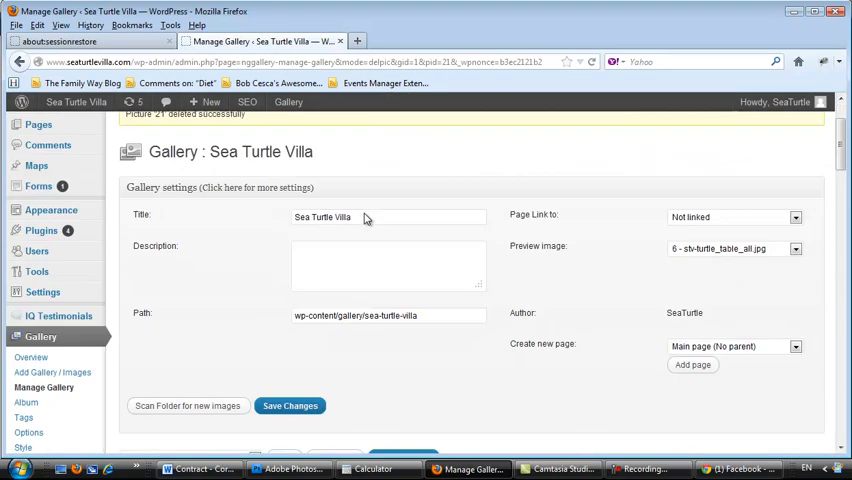
{"action": "scroll", "scroll_direction": "down", "scroll_amount": 3}
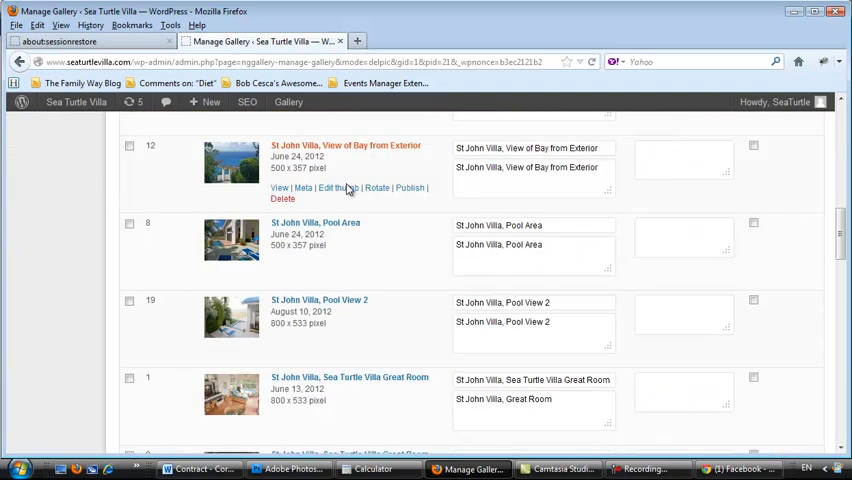
{"action": "scroll", "scroll_direction": "down", "scroll_amount": 3}
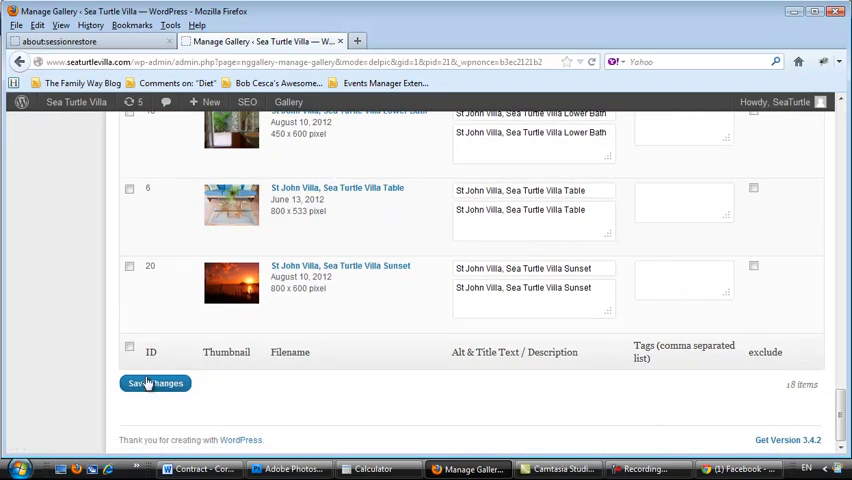
{"action": "left_click", "coordinate": [156, 384]}
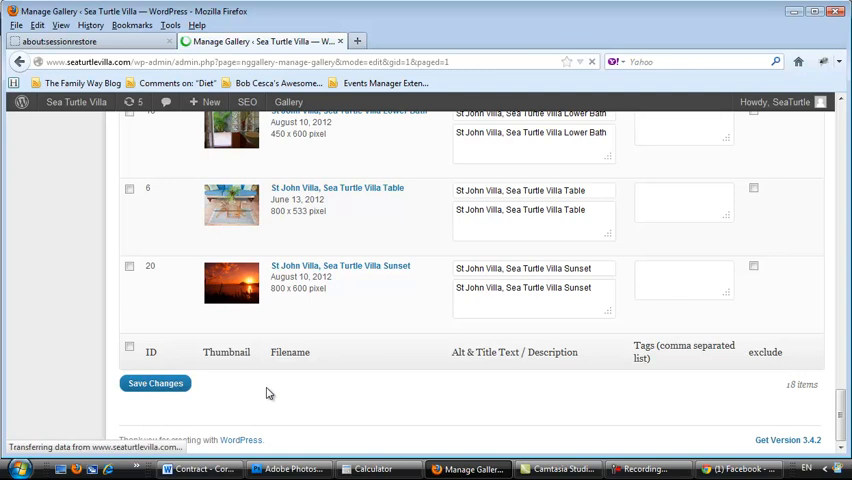
{"action": "left_click", "coordinate": [156, 384]}
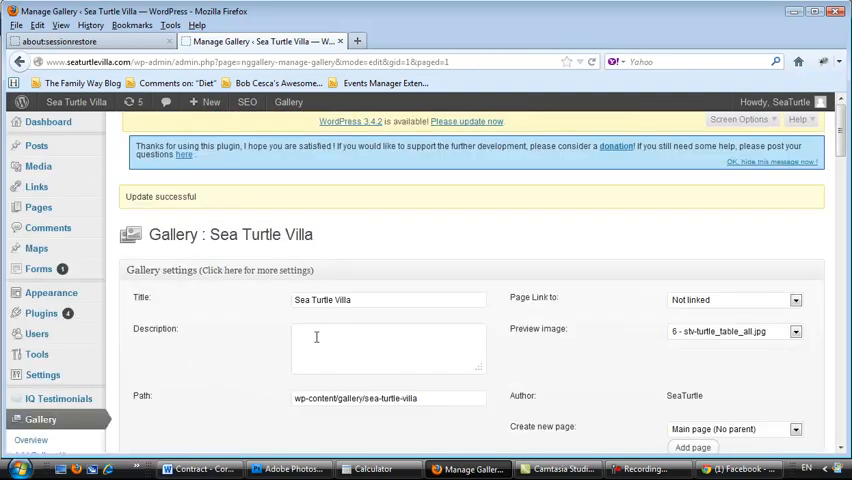